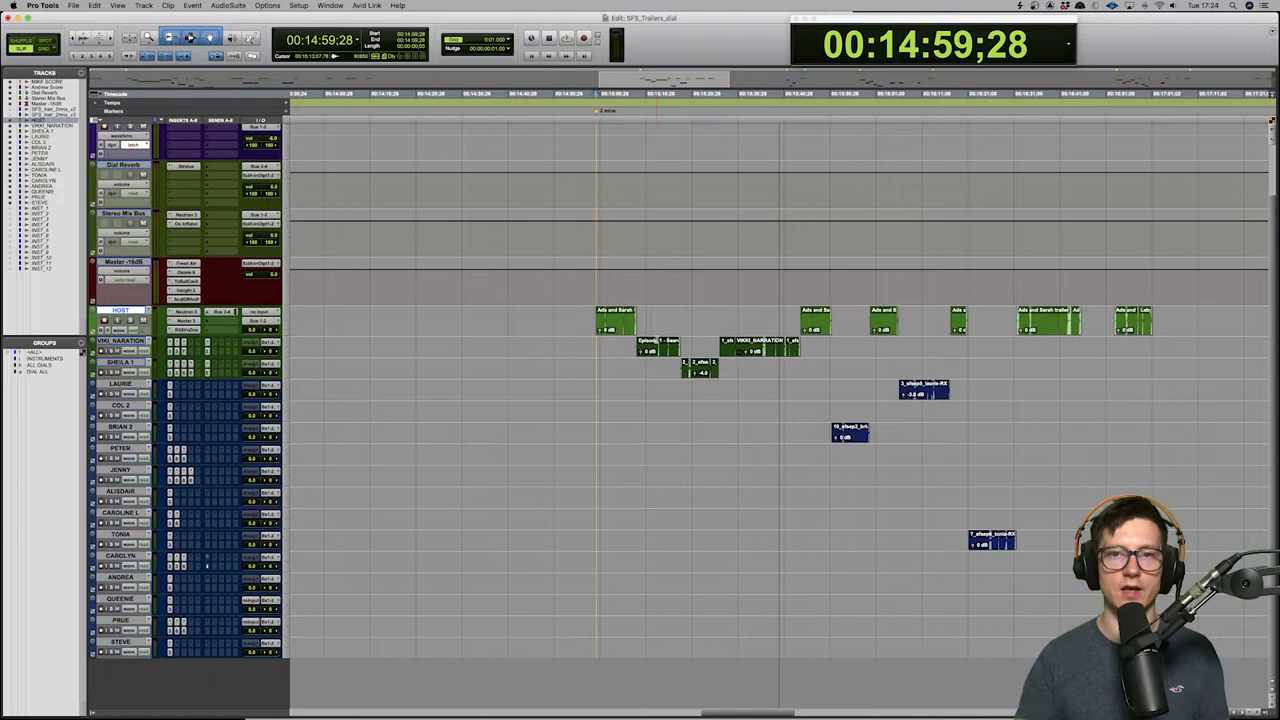
Step: Move the dialogue session's play position past the 15- and 16-minute clips to about 00:21:01
{"action": "left_click", "coordinate": [564, 38]}
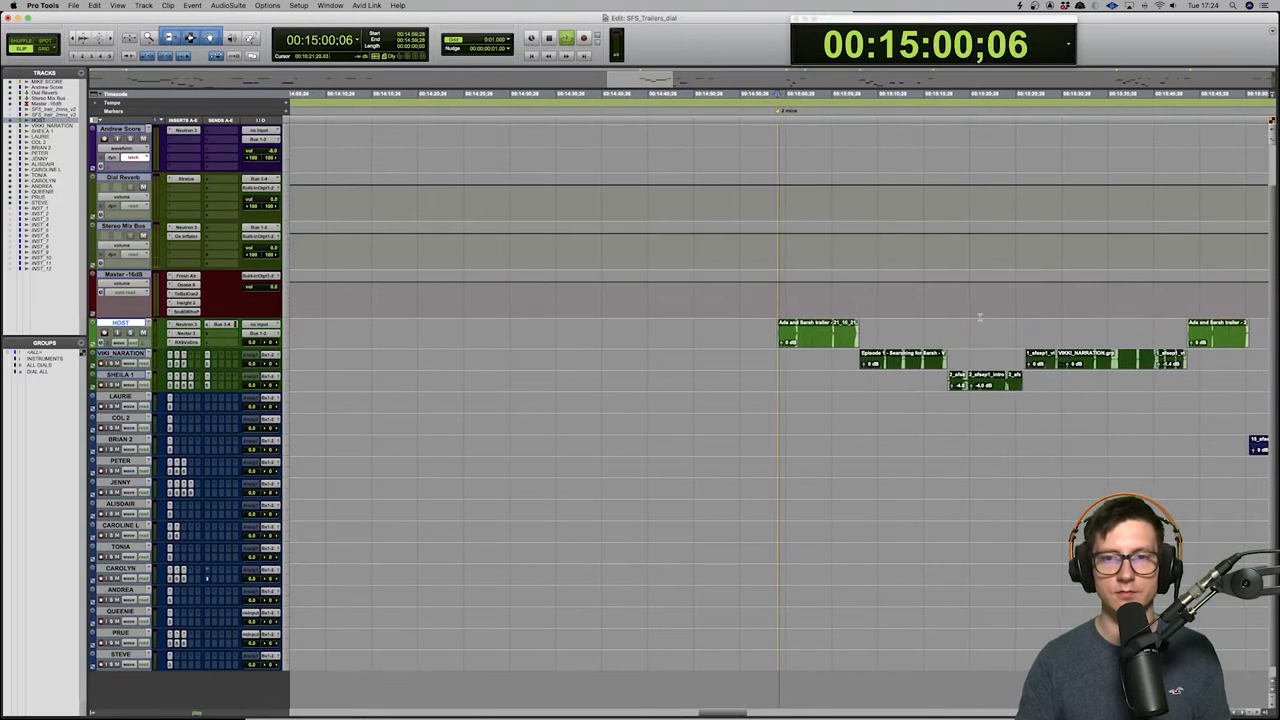
{"action": "key", "text": "space"}
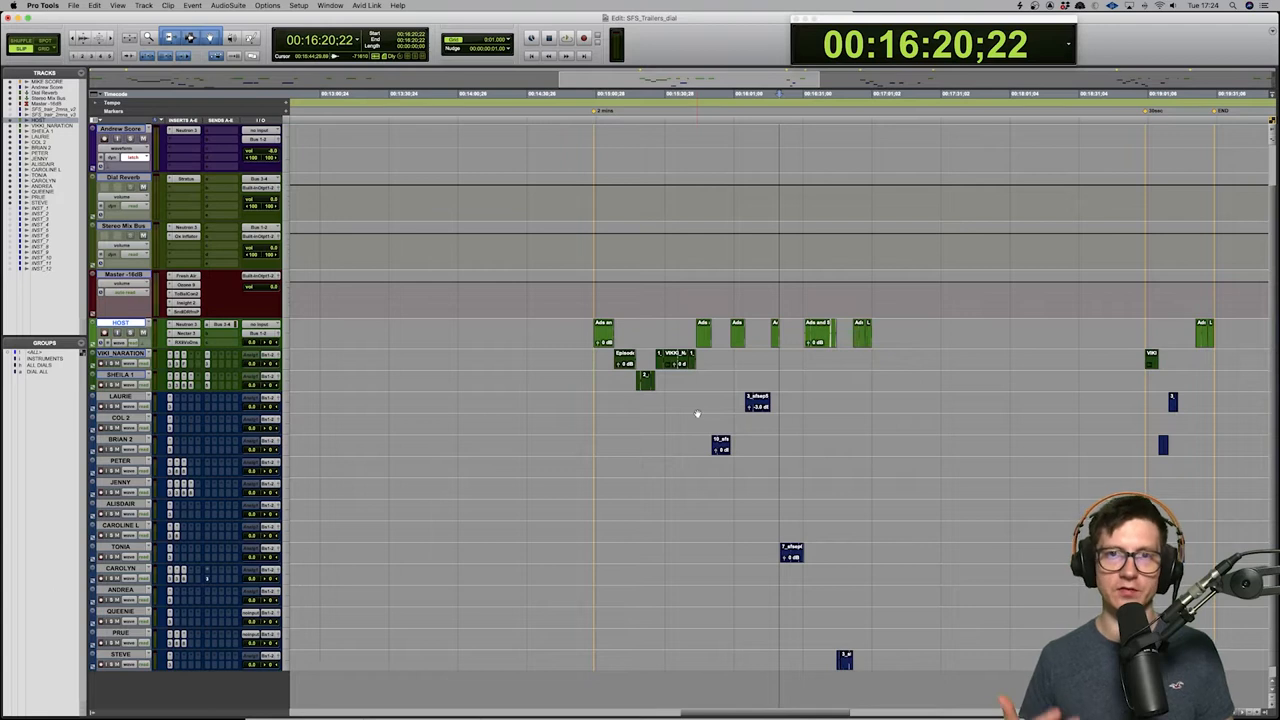
{"action": "mouse_move", "coordinate": [716, 408]}
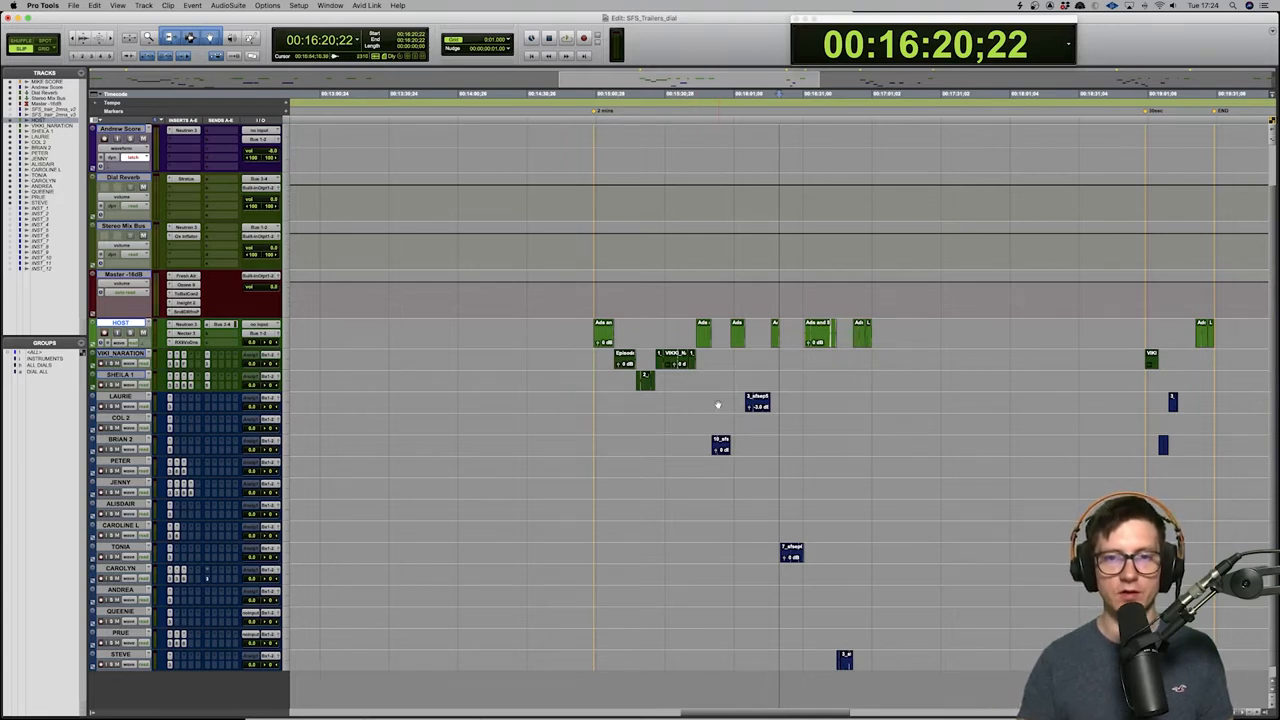
{"action": "left_click_drag", "start_coordinate": [716, 404], "coordinate": [872, 672]}
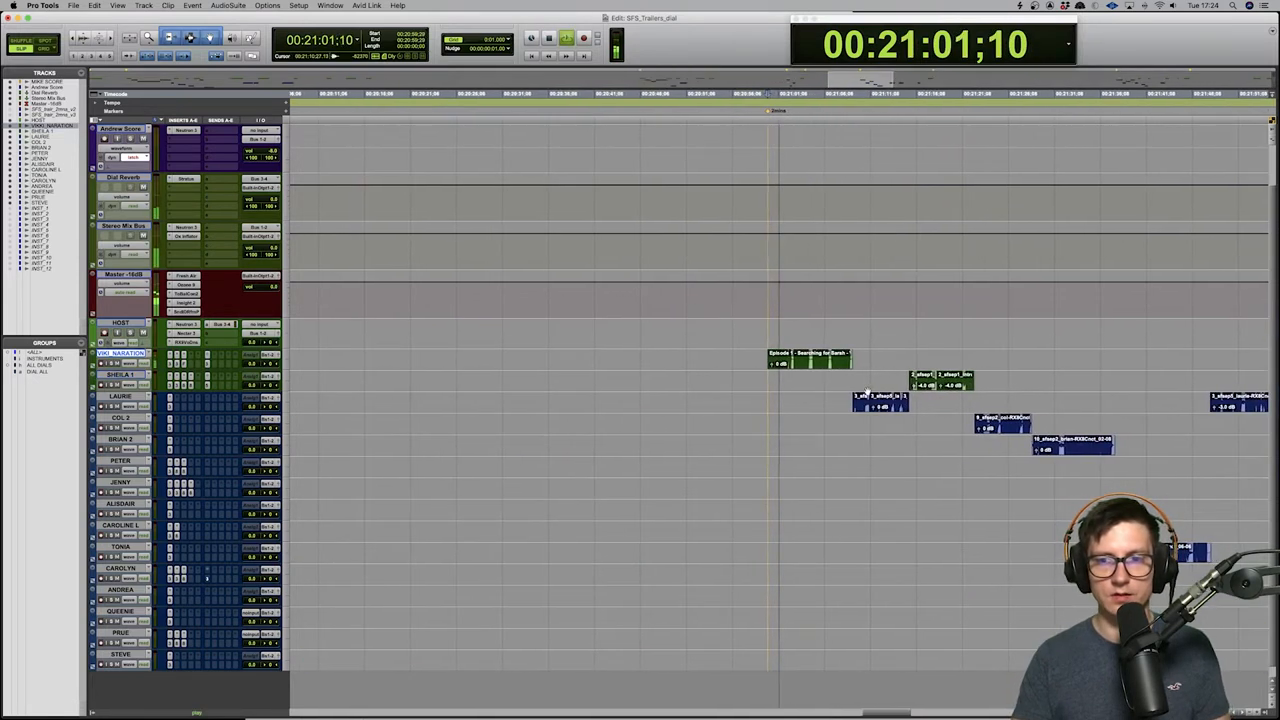
{"action": "key", "text": "space"}
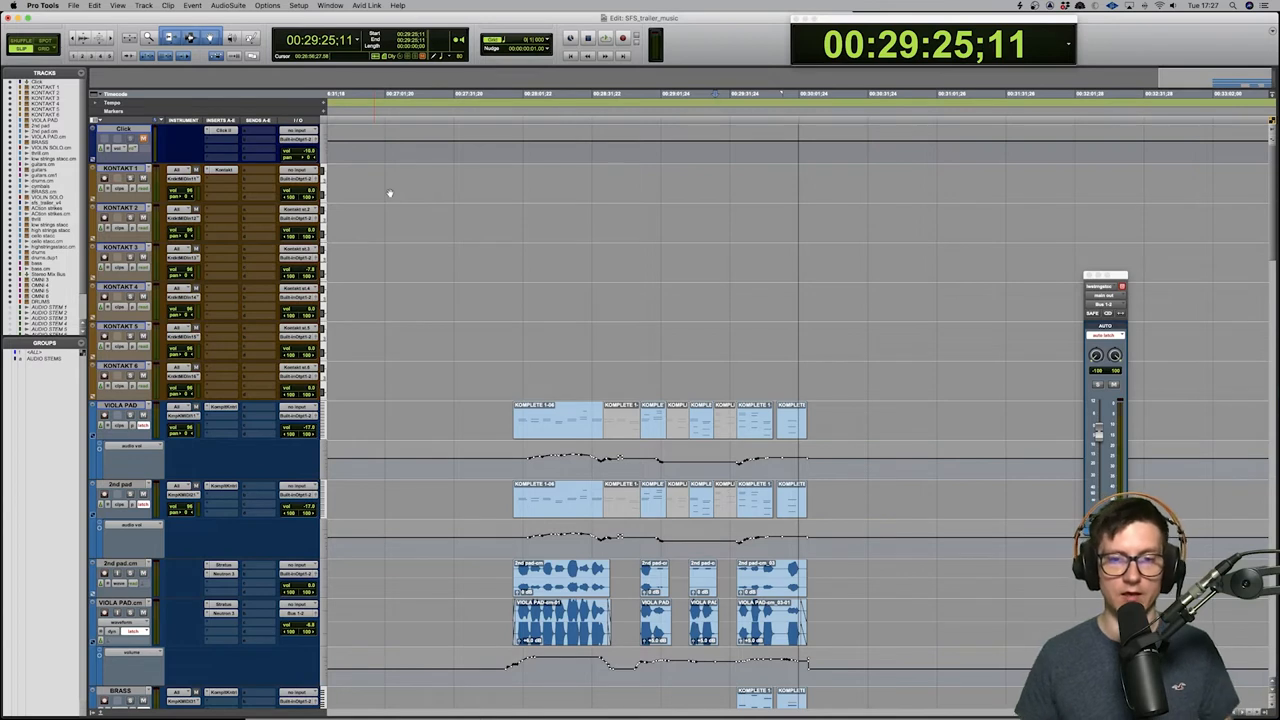
{"action": "scroll", "scroll_direction": "down", "scroll_amount": 3}
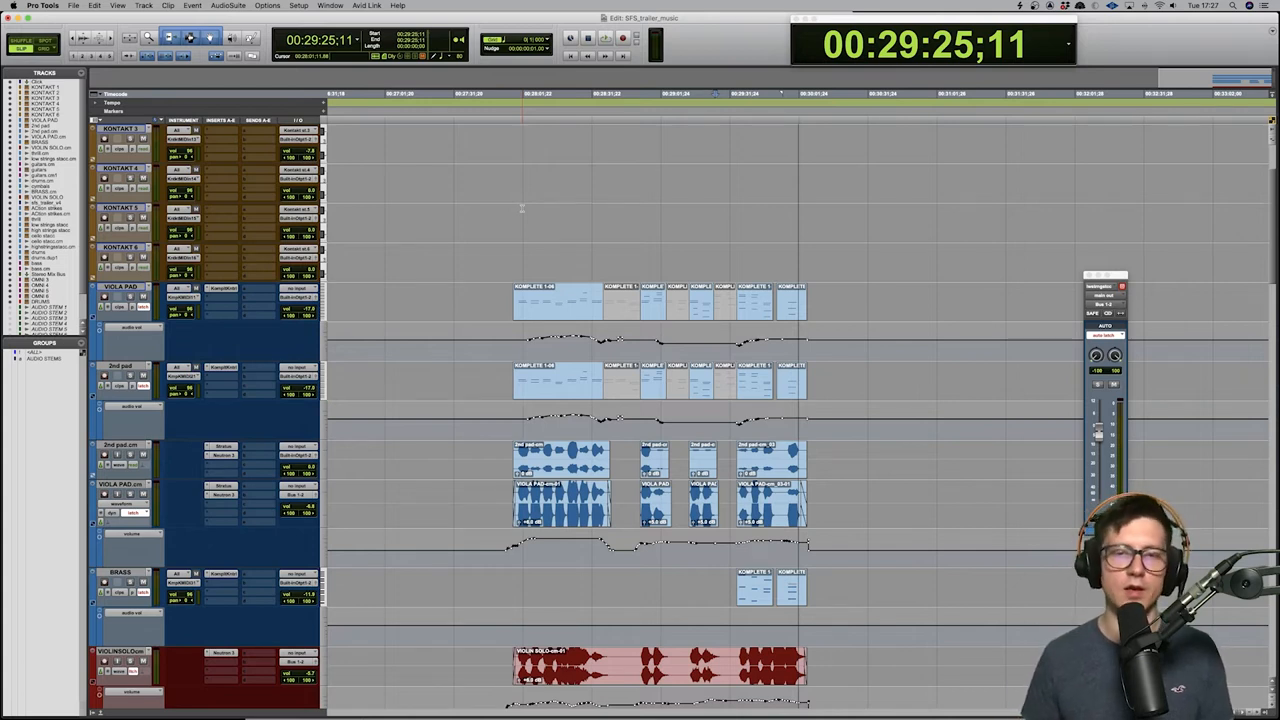
{"action": "scroll", "scroll_direction": "down", "scroll_amount": 3}
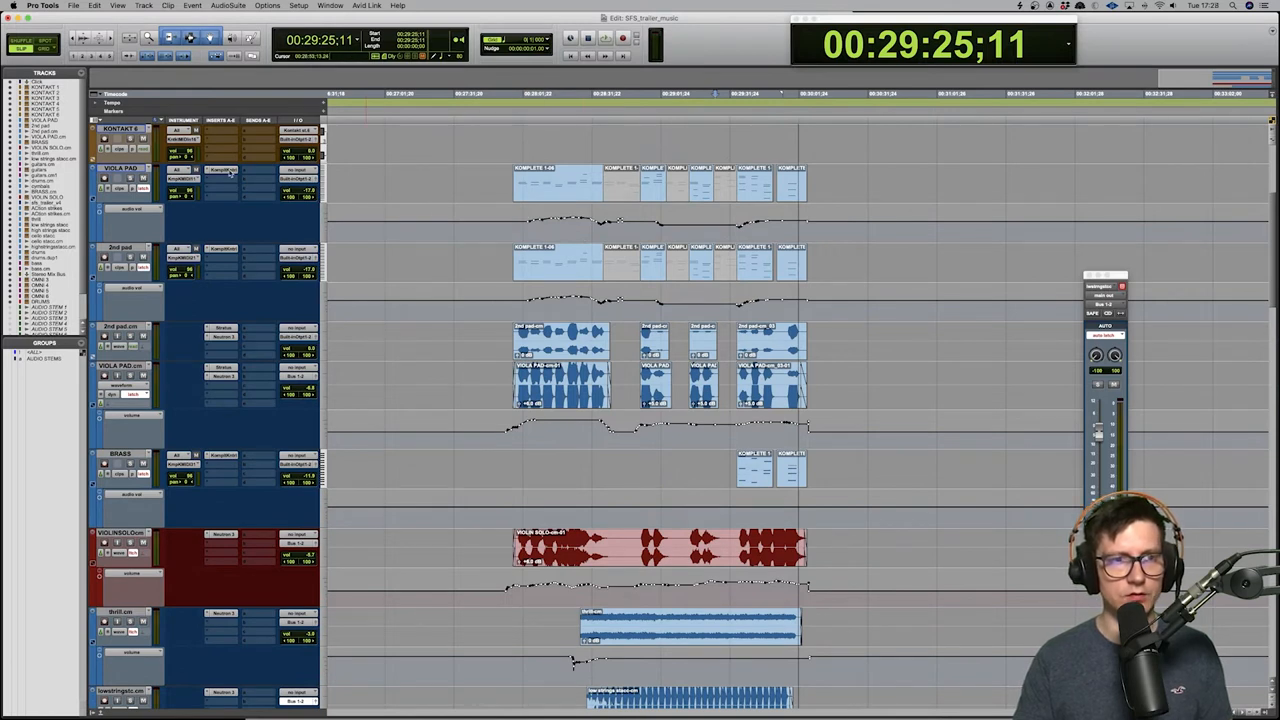
{"action": "left_click", "coordinate": [220, 170]}
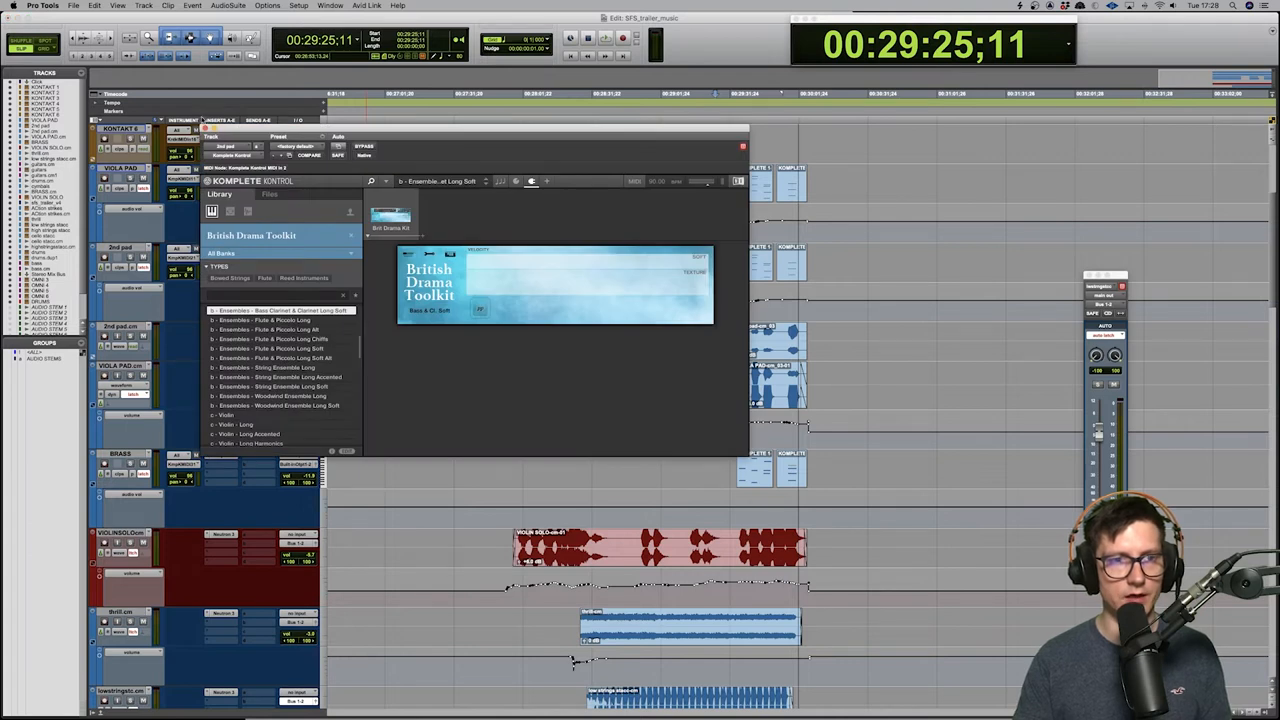
{"action": "left_click", "coordinate": [744, 148]}
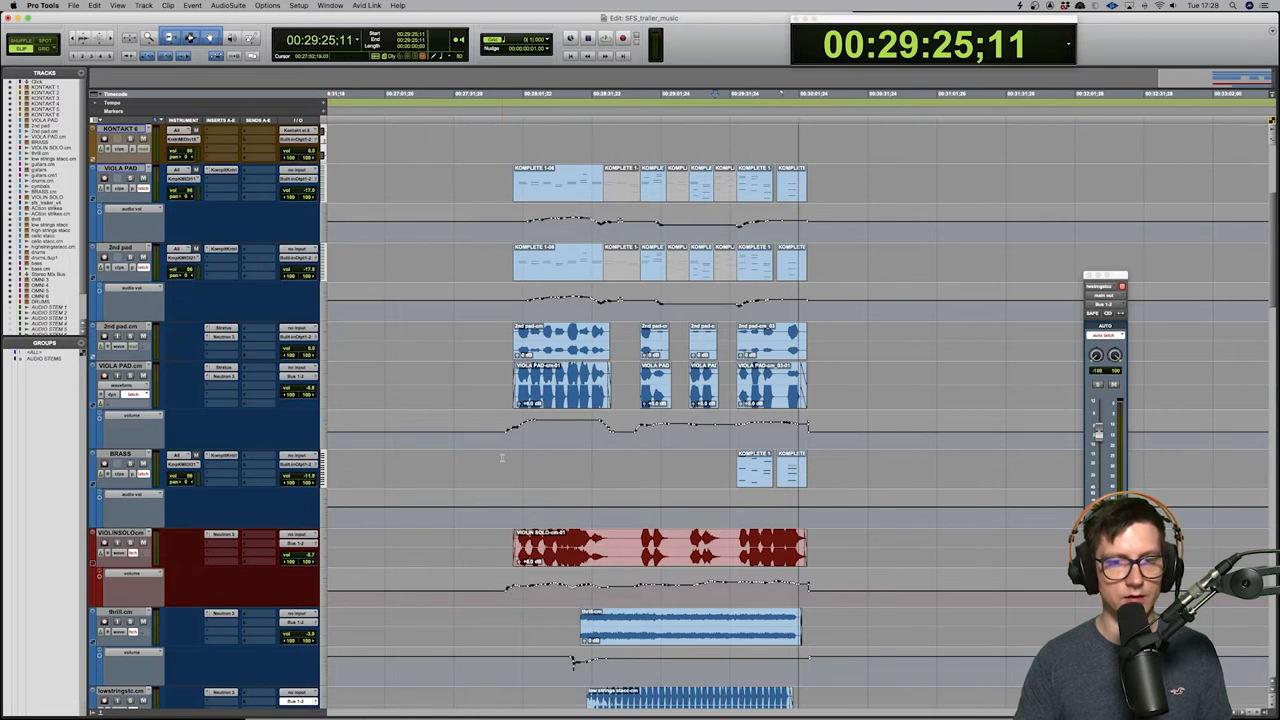
Step: Review the Replika delay insert on the red music track and dismiss its window
{"action": "scroll", "scroll_direction": "down", "scroll_amount": 3}
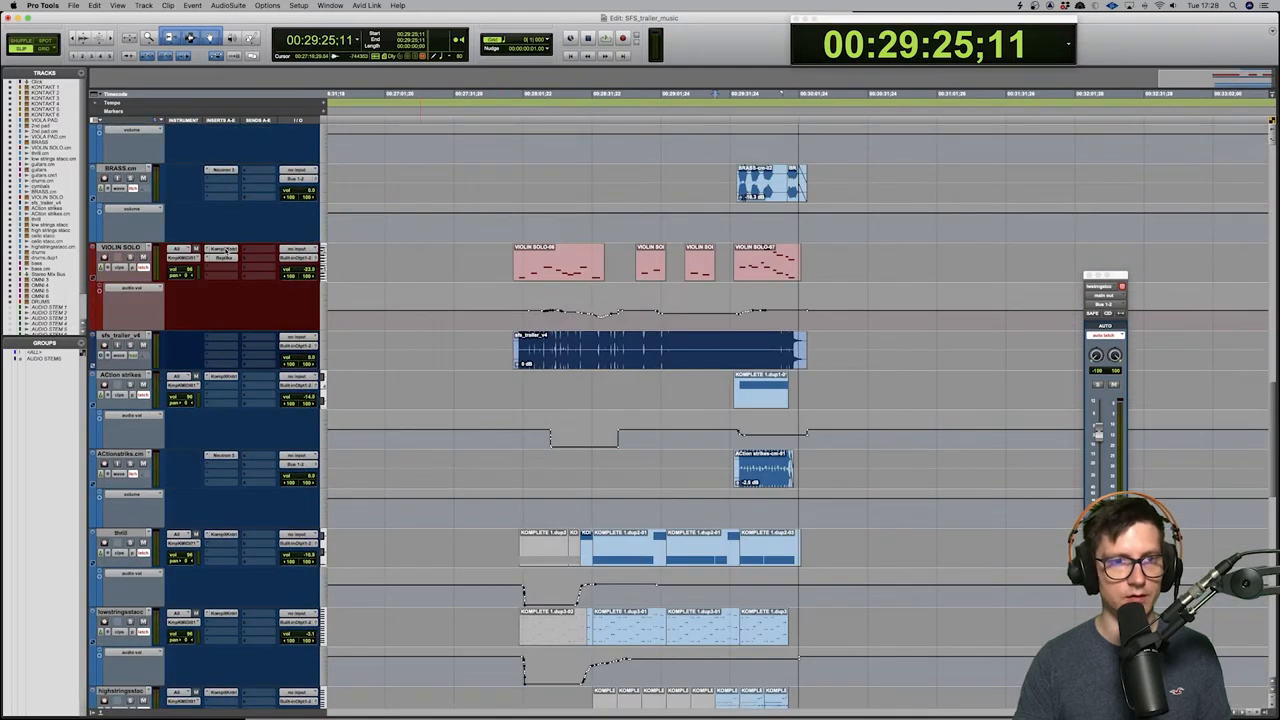
{"action": "left_click", "coordinate": [222, 248]}
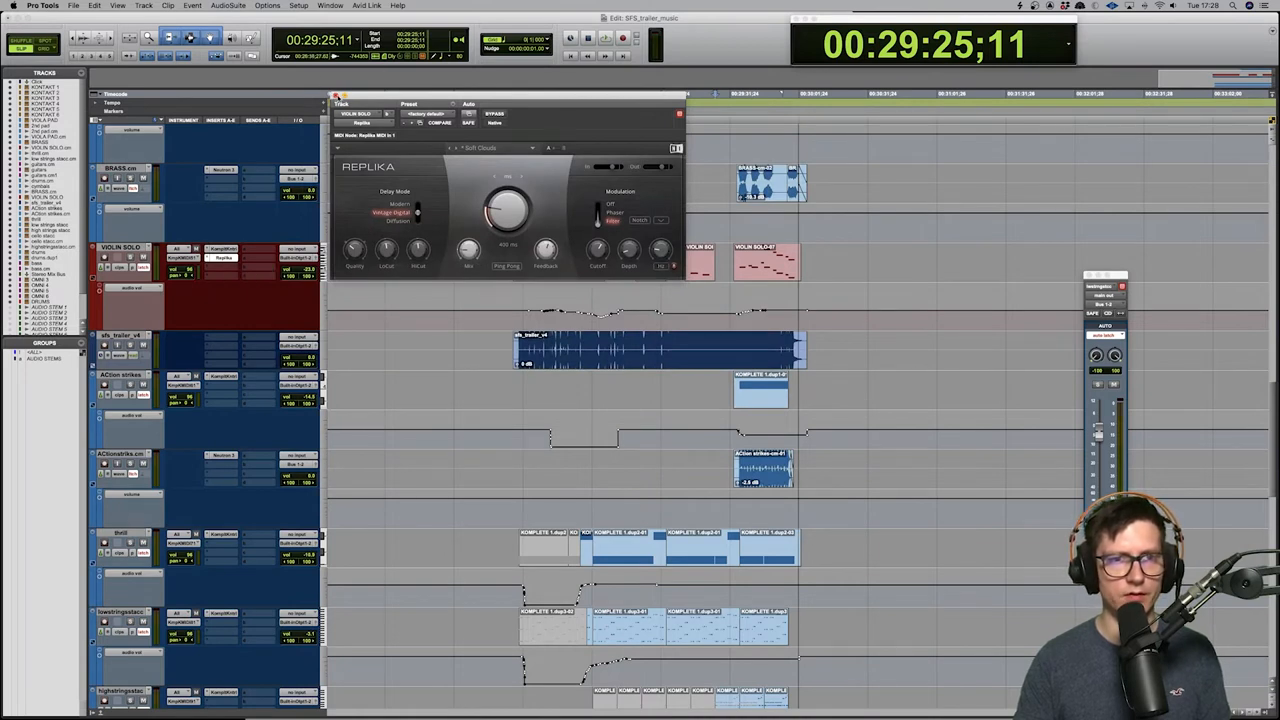
{"action": "left_click", "coordinate": [680, 112]}
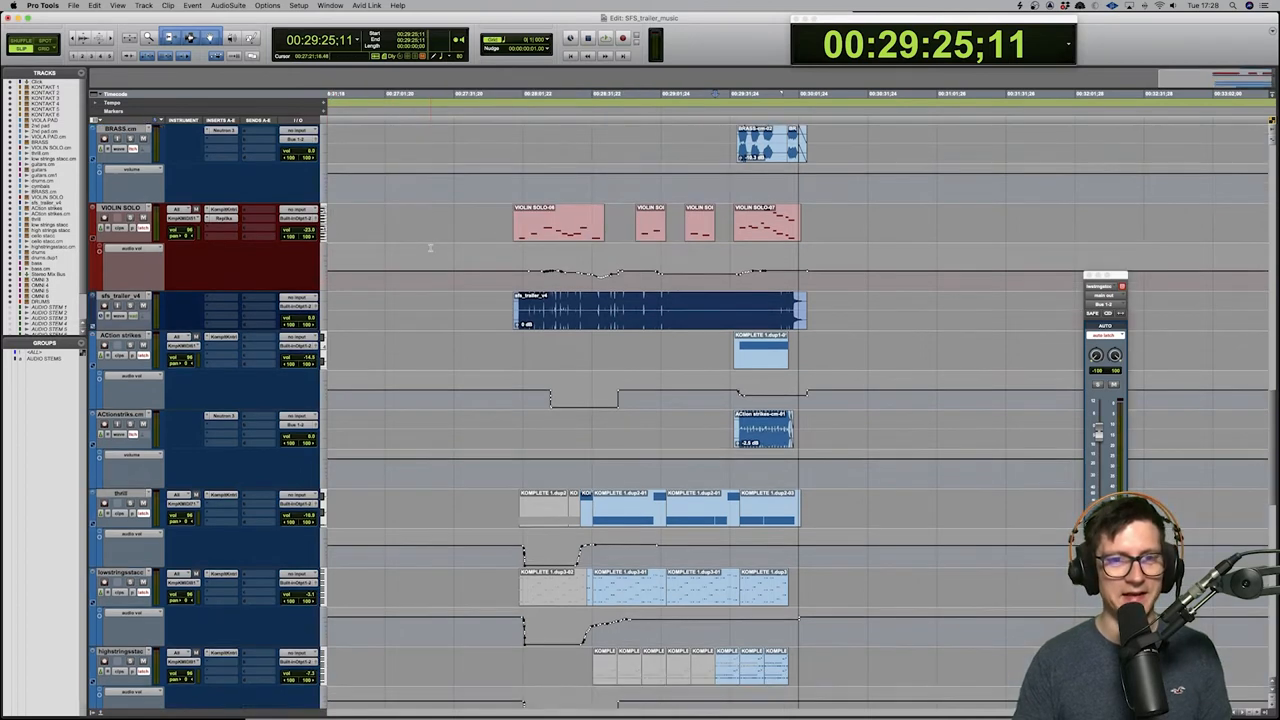
Step: Bring up the Komplete Kontrol insert showing the Albion ONE strings instrument
{"action": "scroll", "scroll_direction": "up", "scroll_amount": 3}
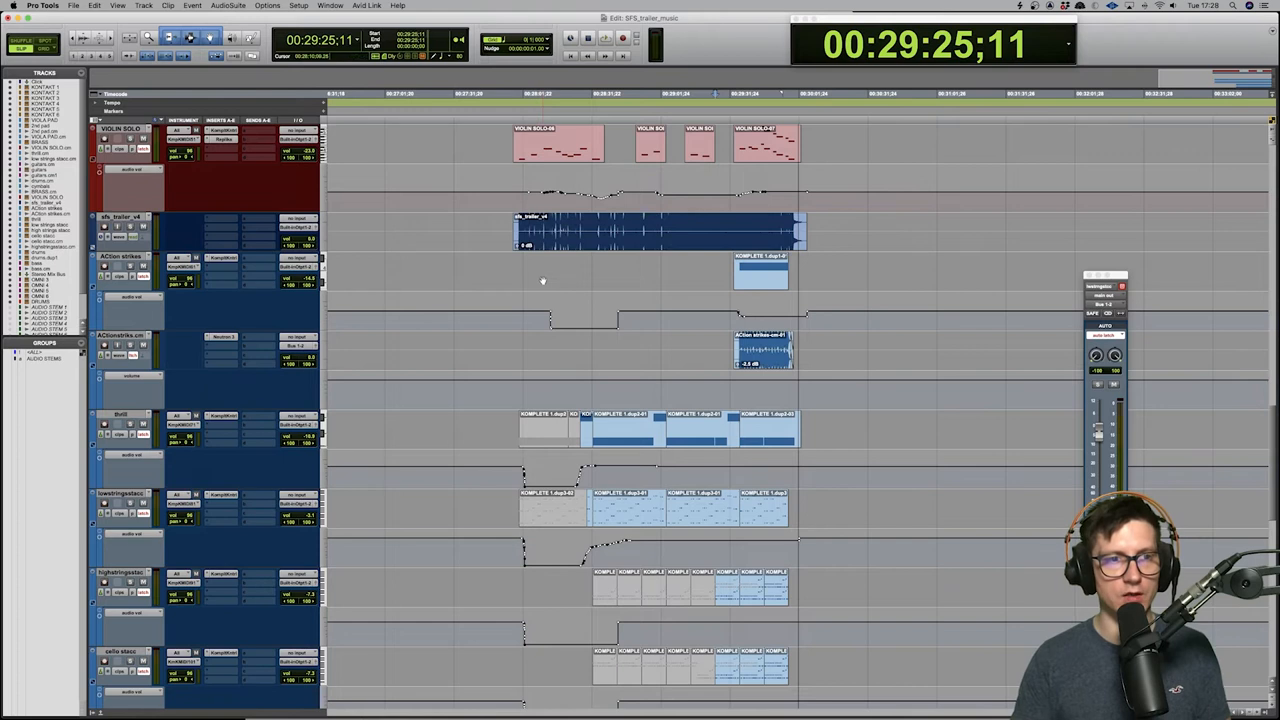
{"action": "scroll", "scroll_direction": "down", "scroll_amount": 3}
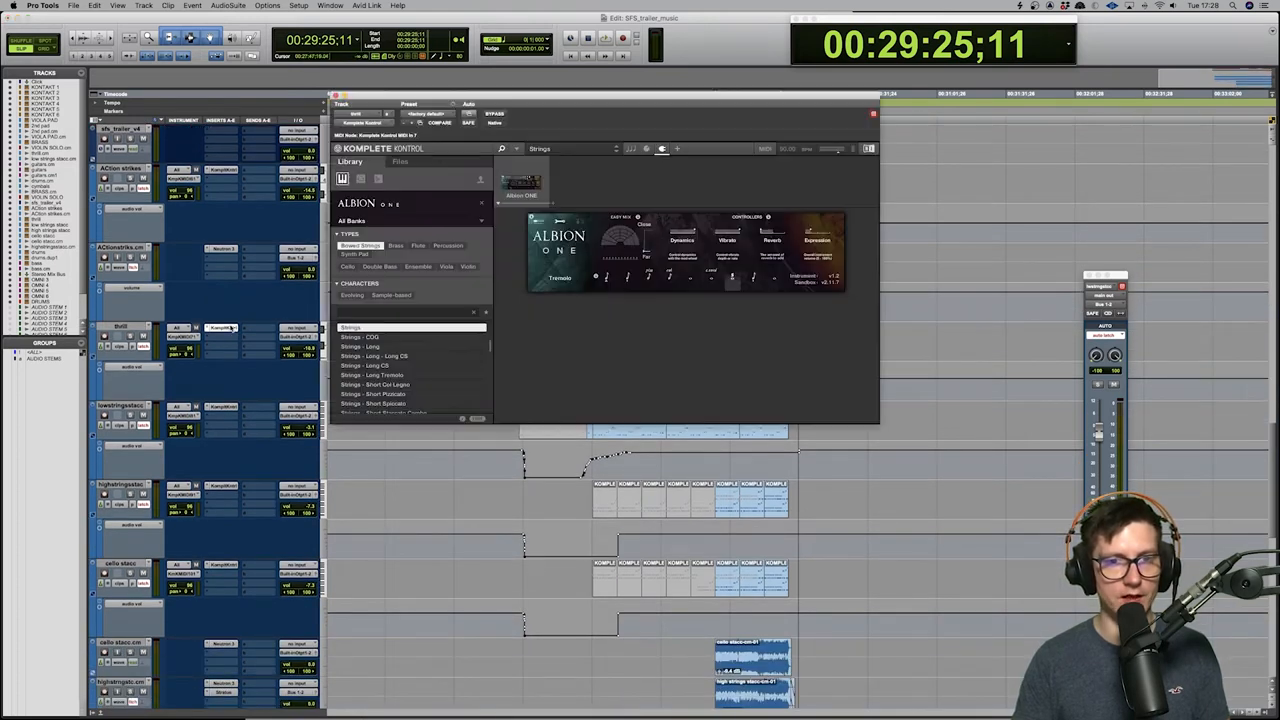
Step: Close the Albion ONE window and reveal the lower purple MIDI tracks
{"action": "left_click", "coordinate": [872, 114]}
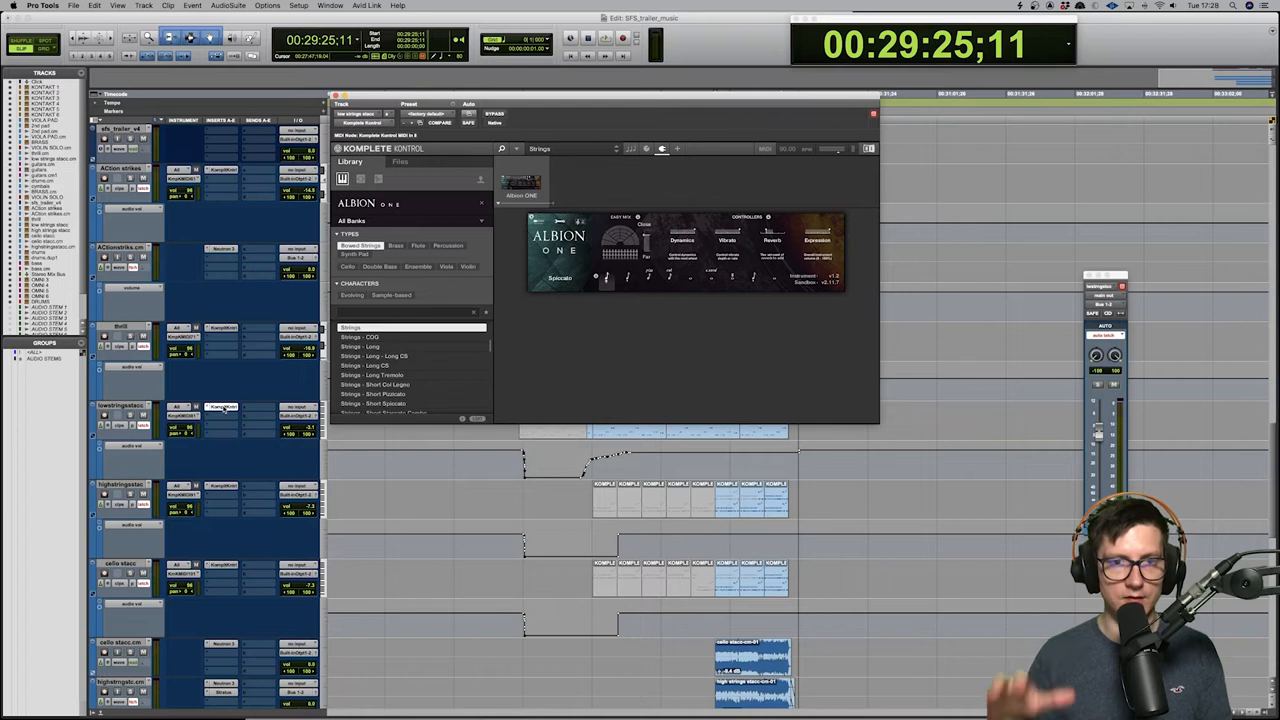
{"action": "left_click", "coordinate": [872, 114]}
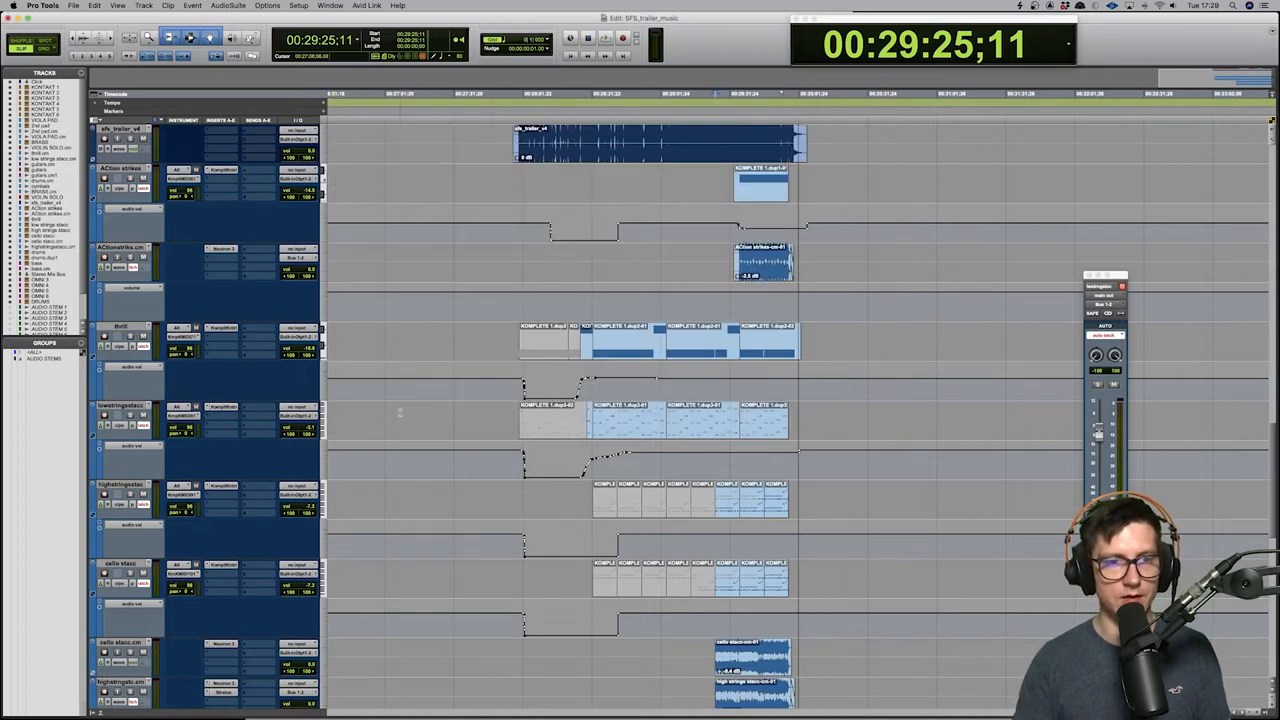
{"action": "scroll", "scroll_direction": "down", "scroll_amount": 3}
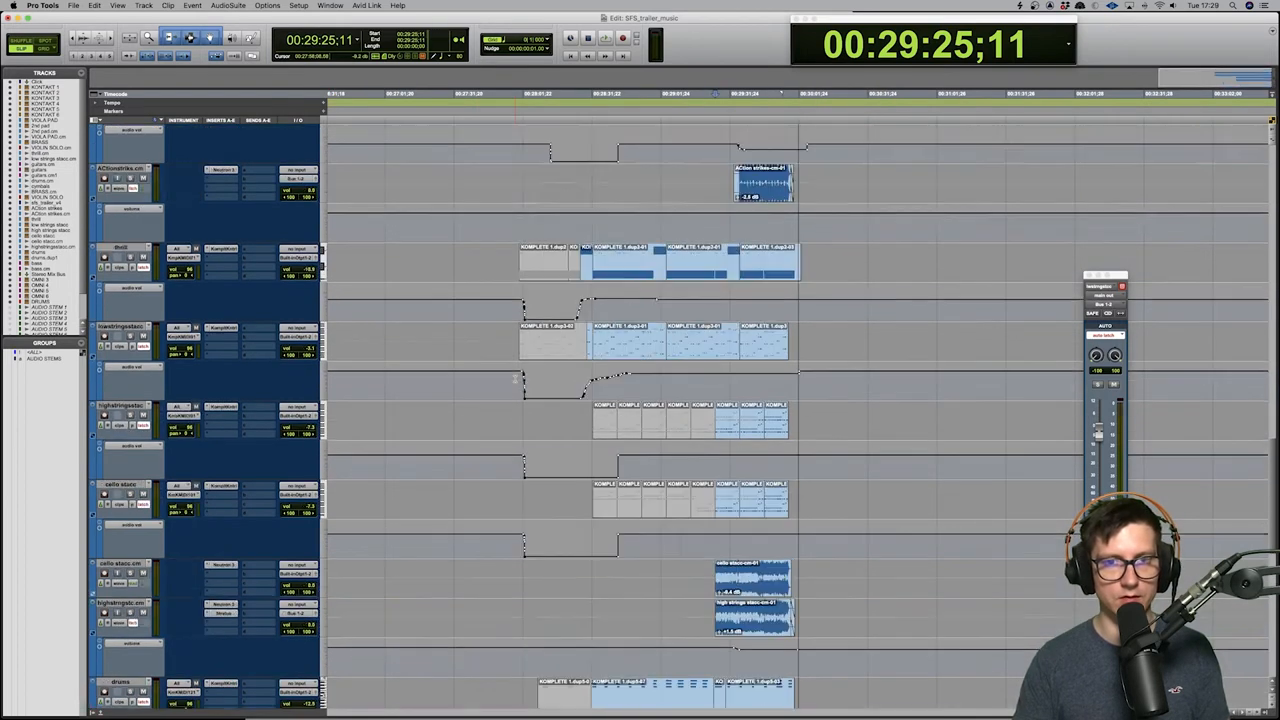
{"action": "scroll", "scroll_direction": "down", "scroll_amount": 3}
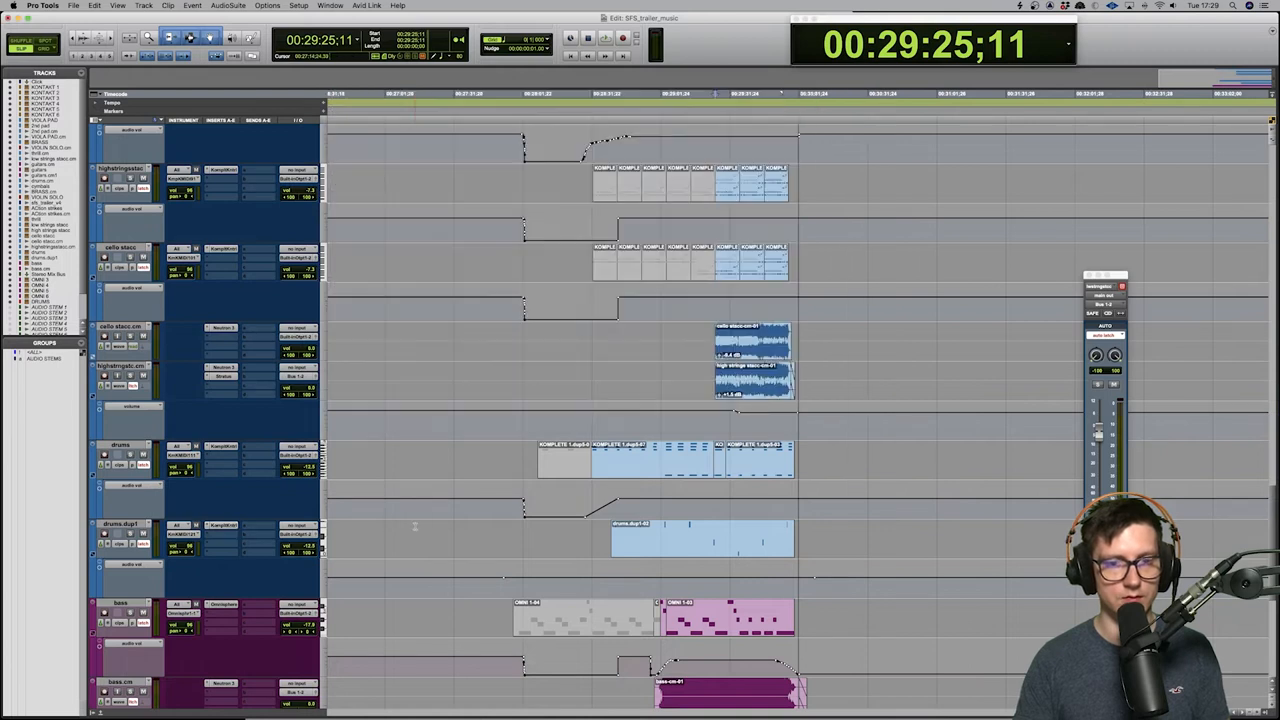
Step: Zoom into the cue on the purple MIDI tracks and start the music mix playing from about 00:28:15
{"action": "scroll", "scroll_direction": "down", "scroll_amount": 3}
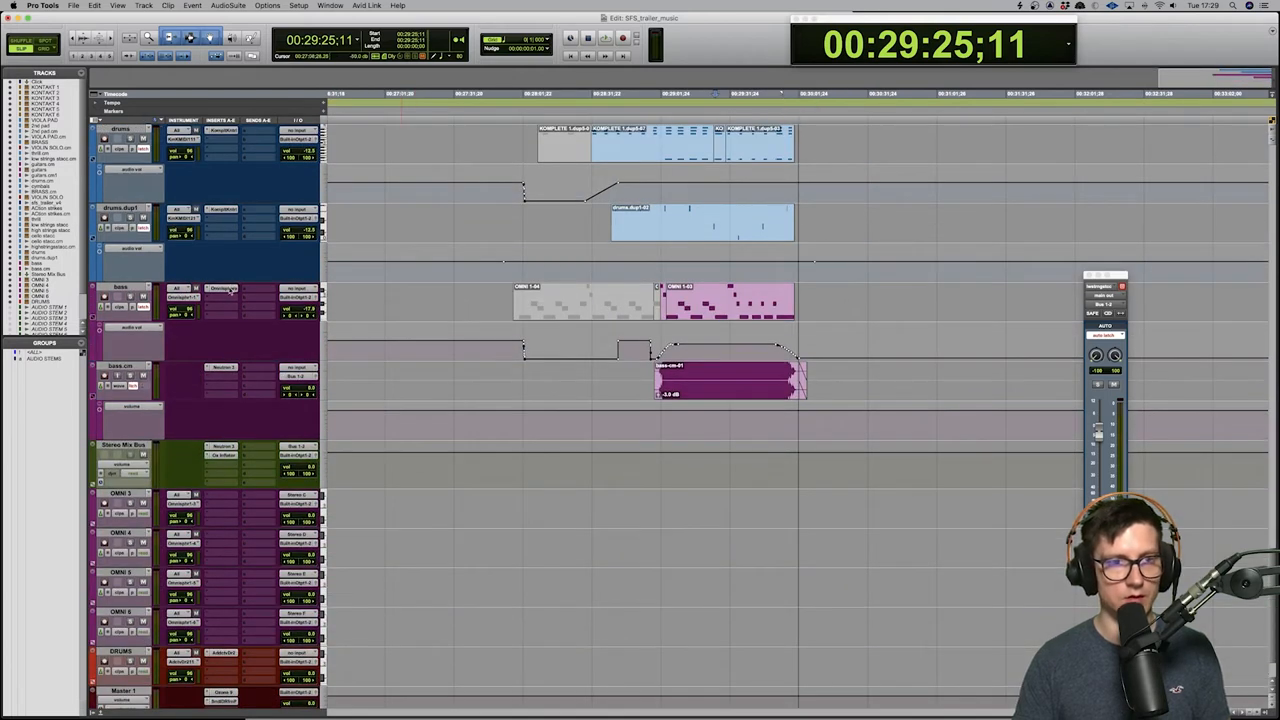
{"action": "left_click", "coordinate": [220, 288]}
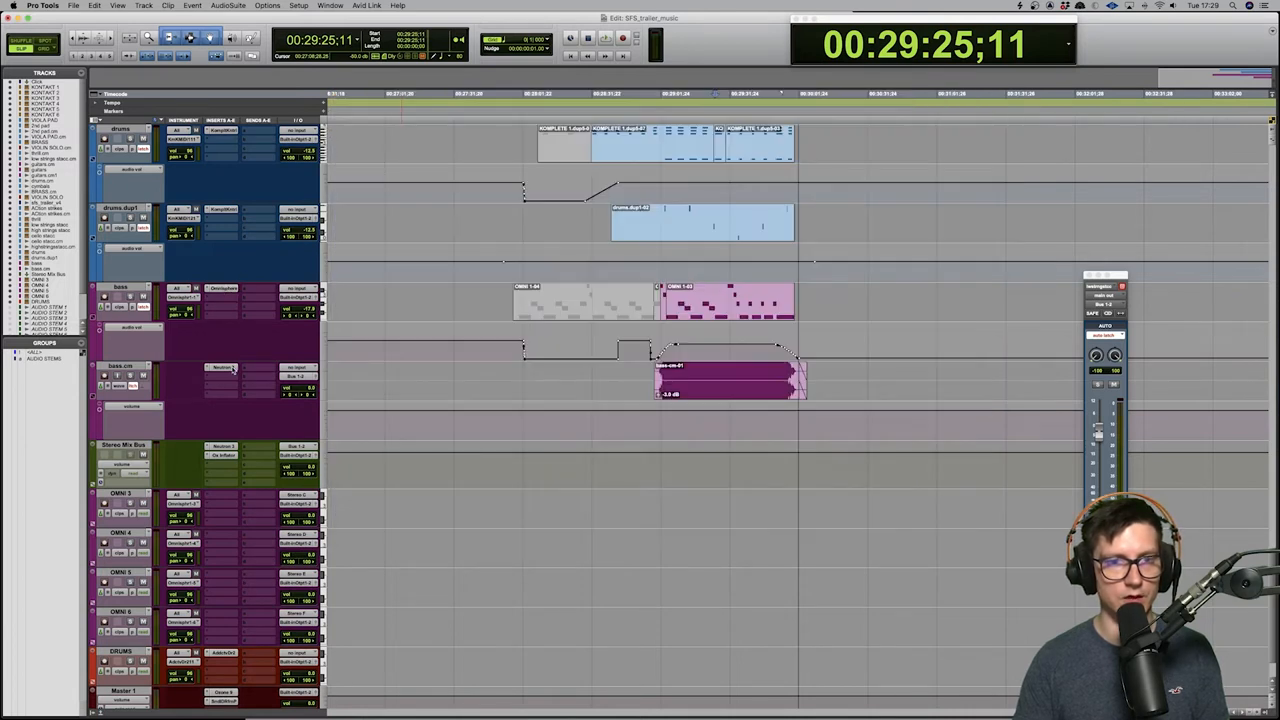
{"action": "scroll", "scroll_direction": "up", "scroll_amount": 3}
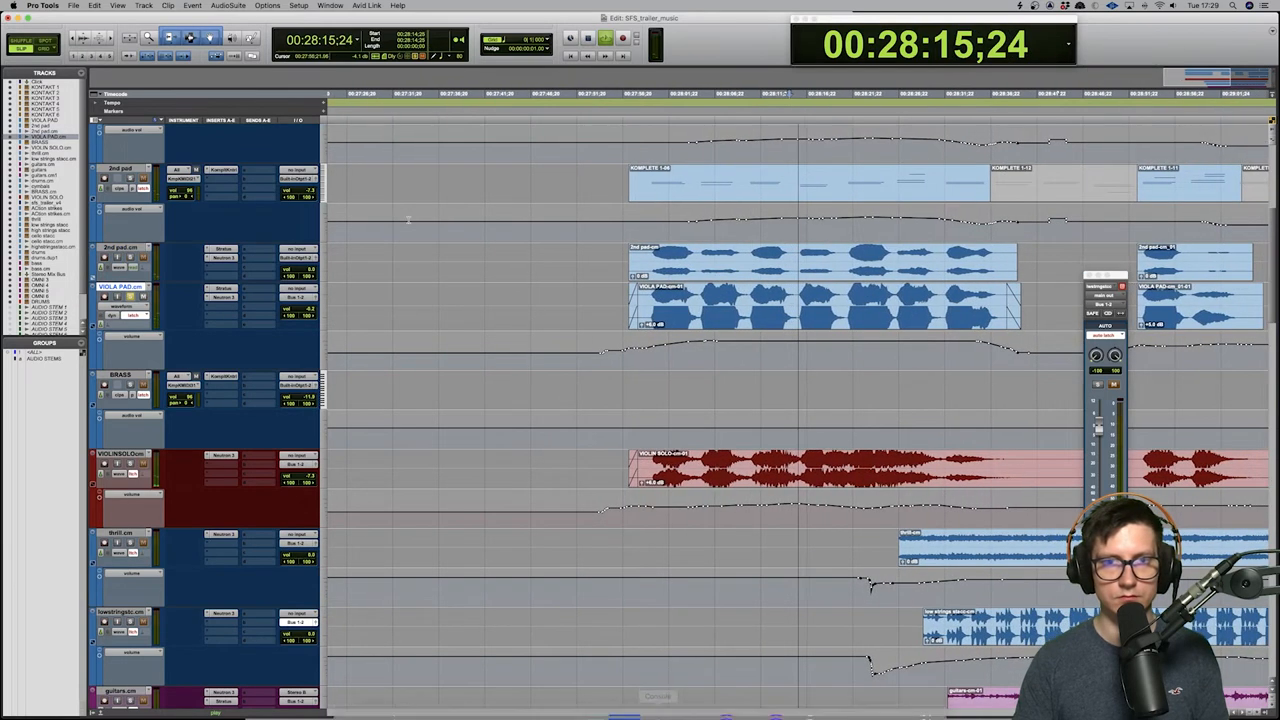
{"action": "key", "text": "space"}
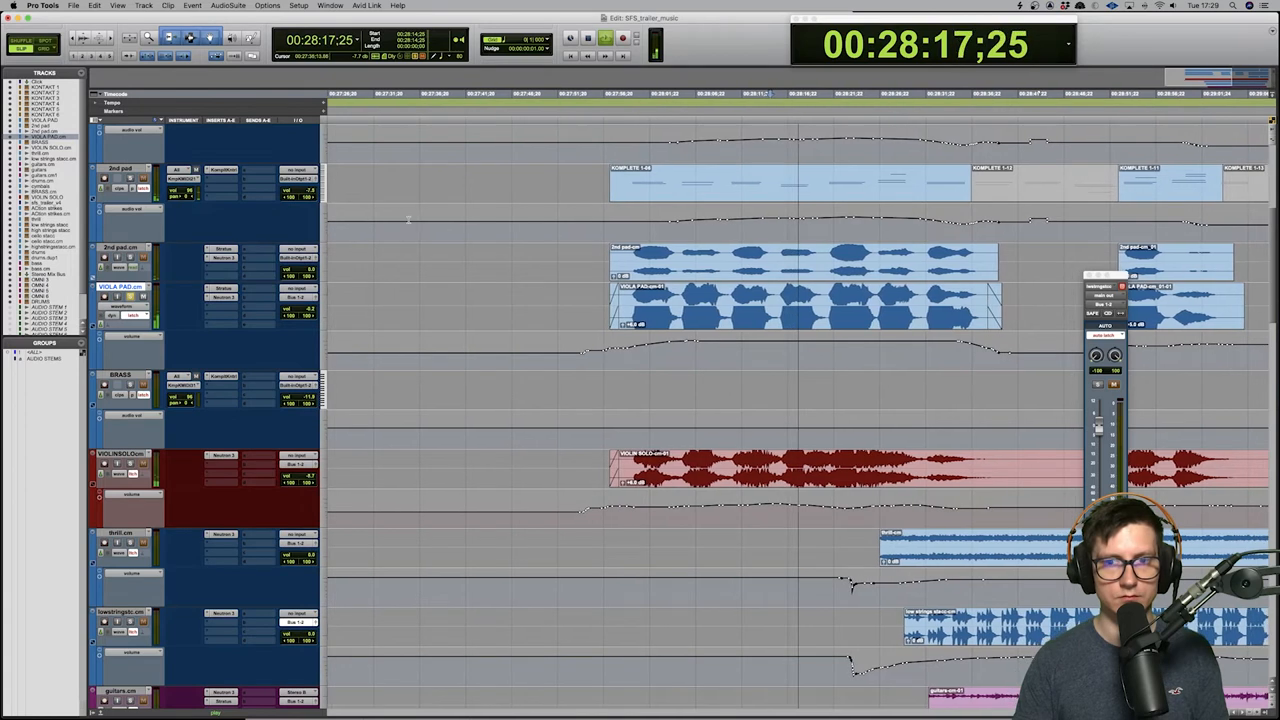
{"action": "key", "text": "space"}
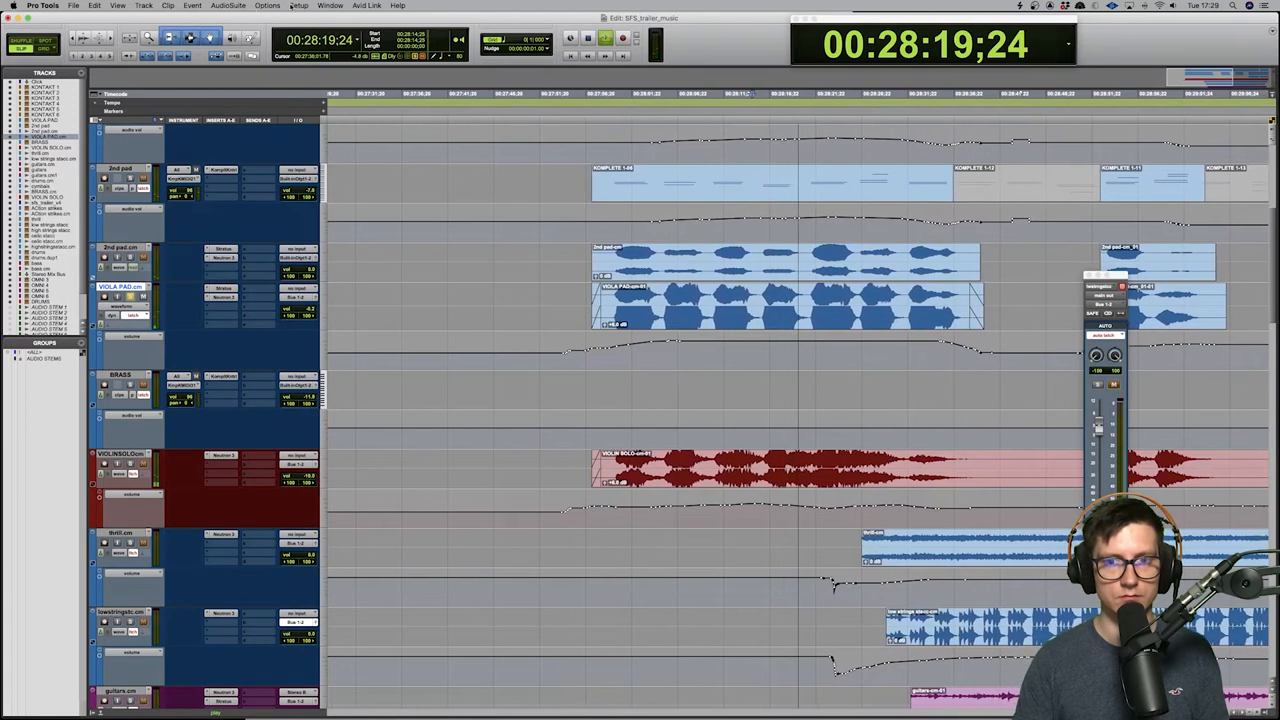
Step: Review the Playback Engine settings under Setup and confirm them with OK
{"action": "left_click", "coordinate": [298, 6]}
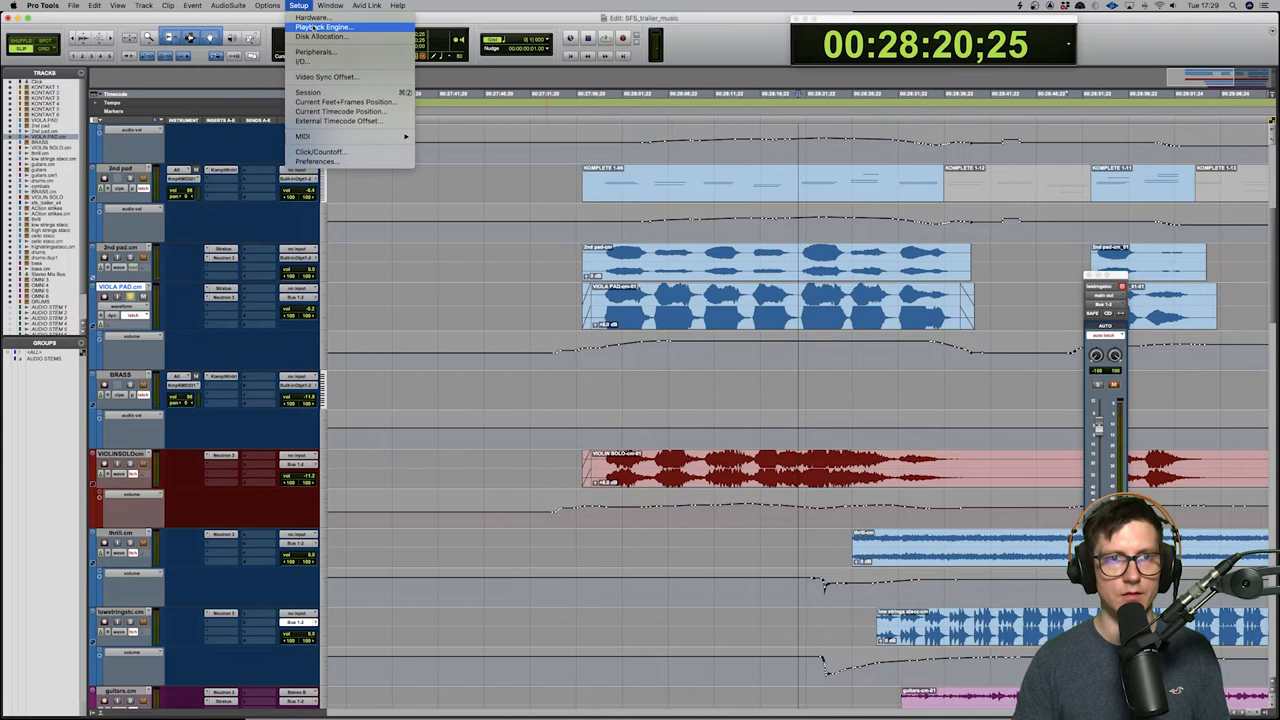
{"action": "left_click", "coordinate": [322, 28]}
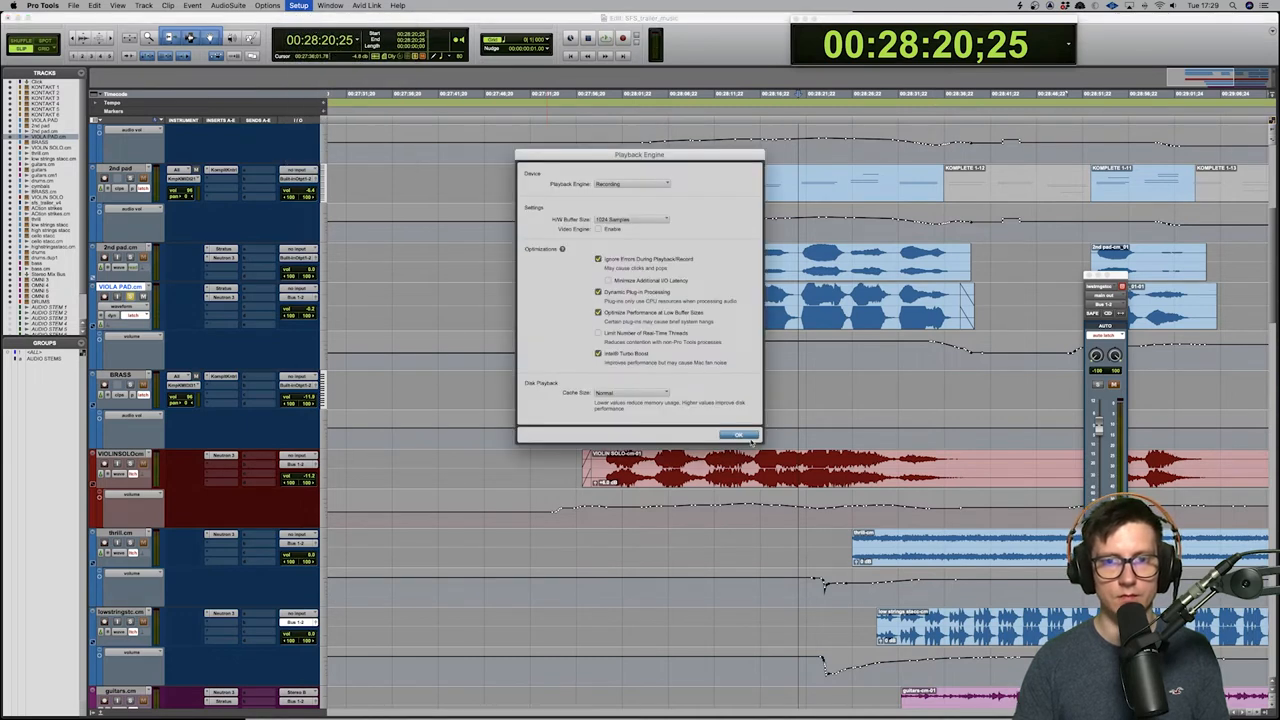
{"action": "left_click", "coordinate": [738, 436]}
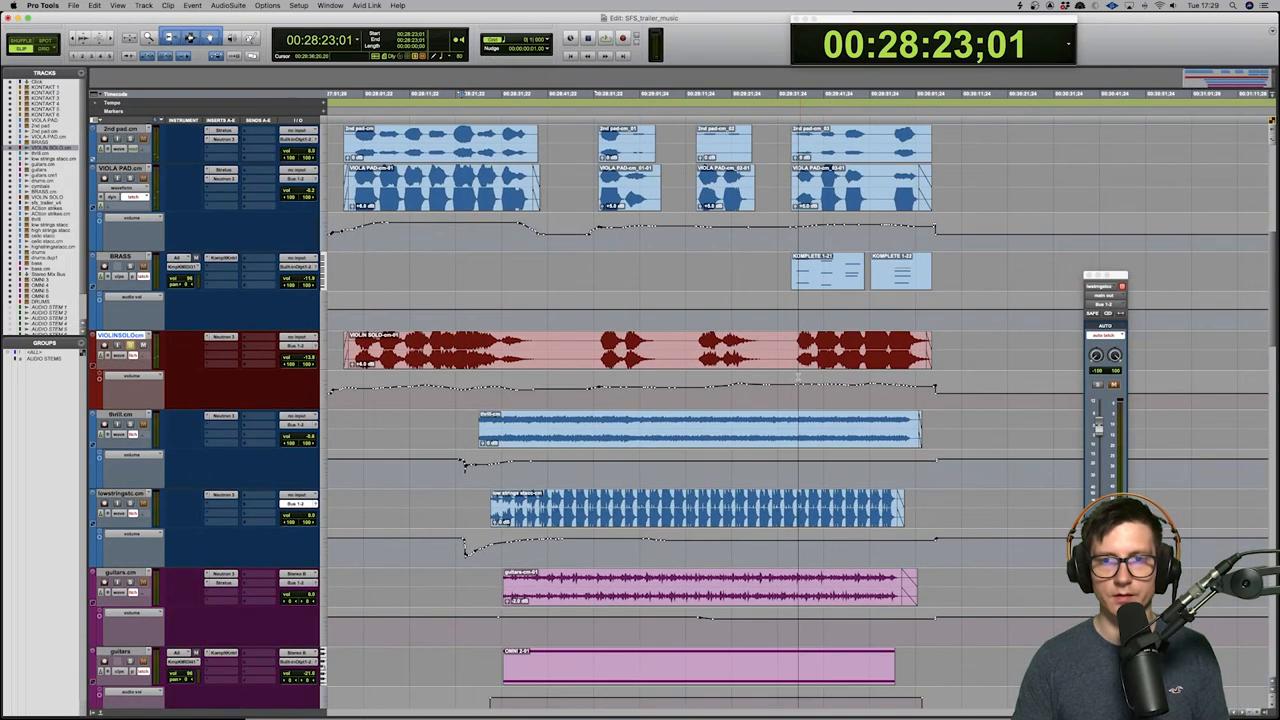
Step: Play the layered music cues further along the timeline to about 28:47
{"action": "scroll", "scroll_direction": "down", "scroll_amount": 3}
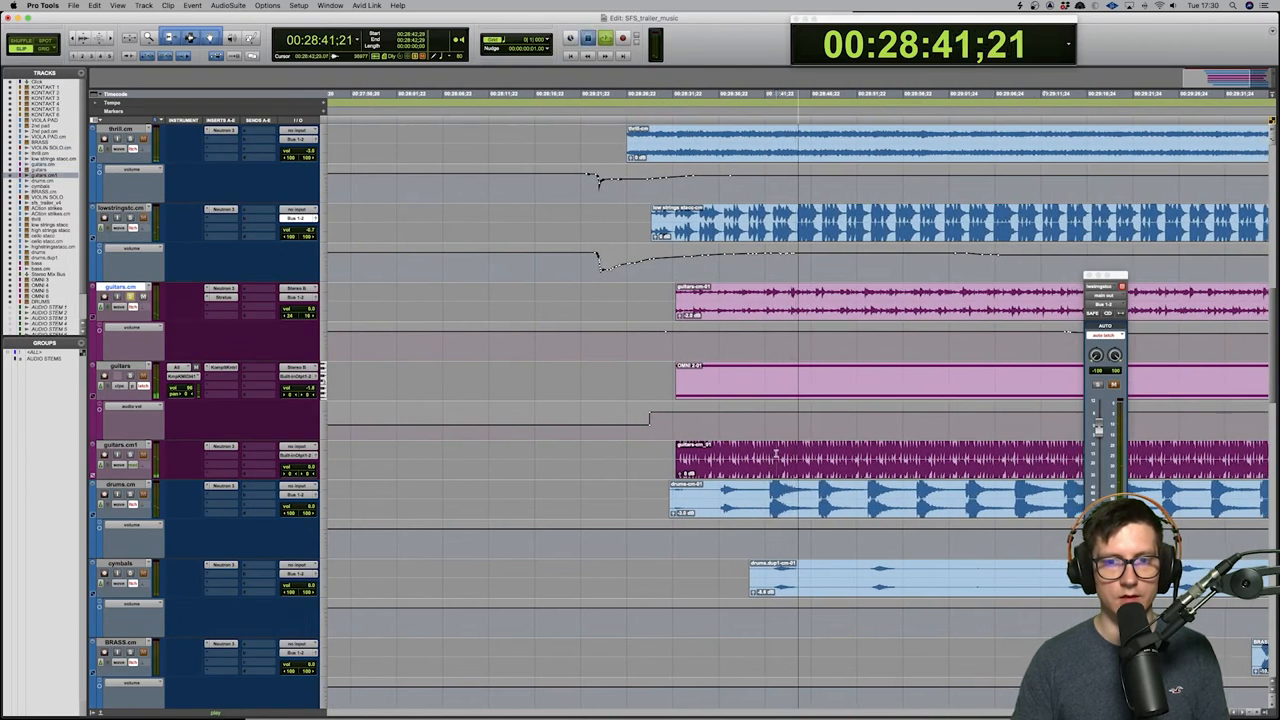
{"action": "key", "text": "space"}
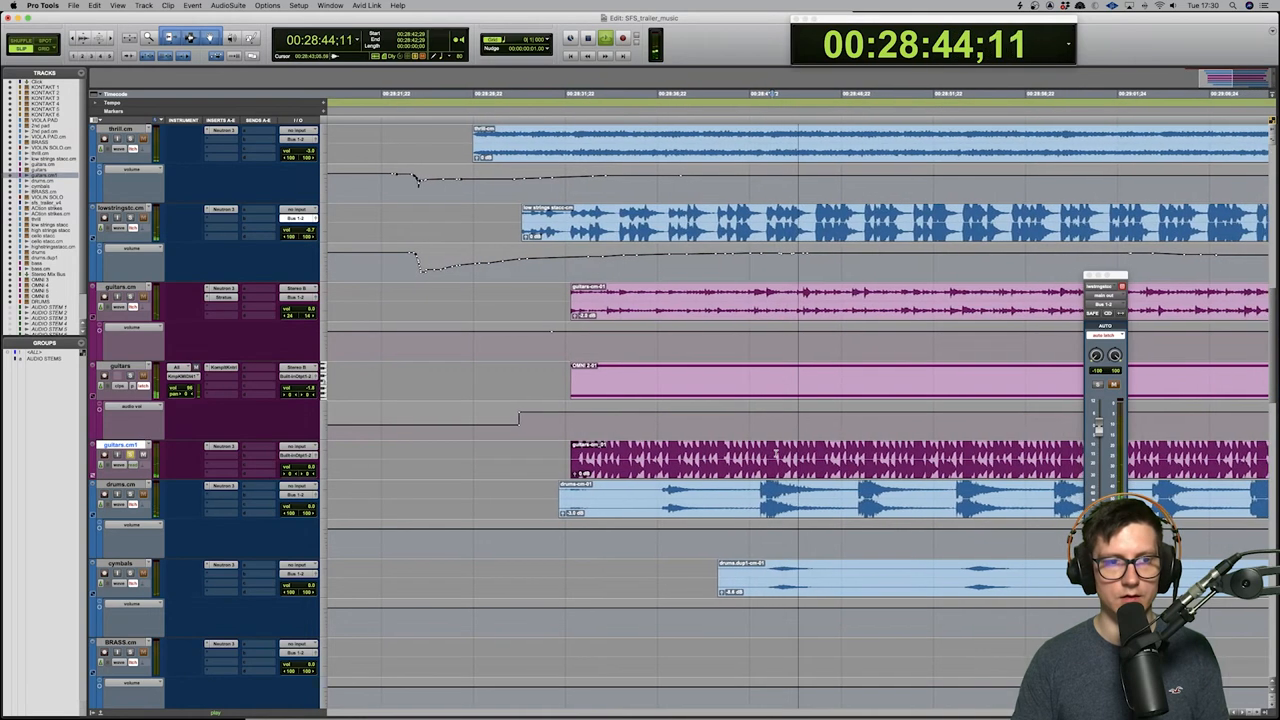
{"action": "key", "text": "space"}
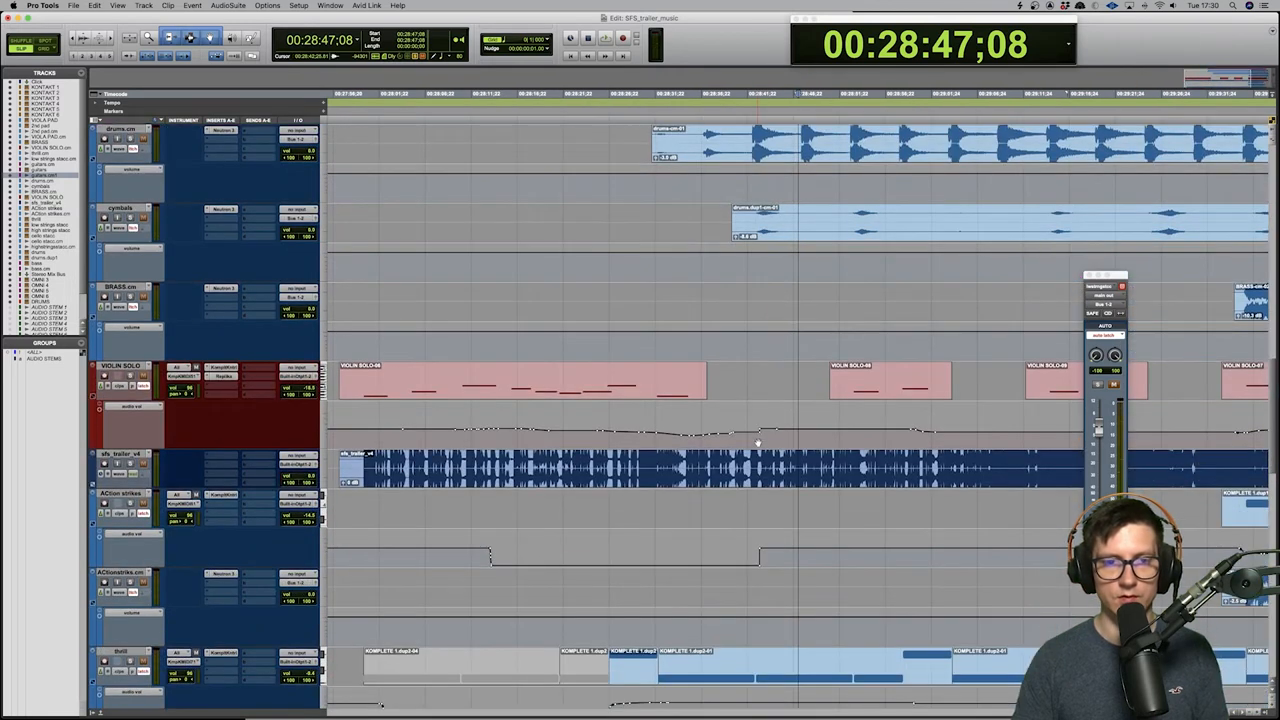
{"action": "scroll", "scroll_direction": "down", "scroll_amount": 3}
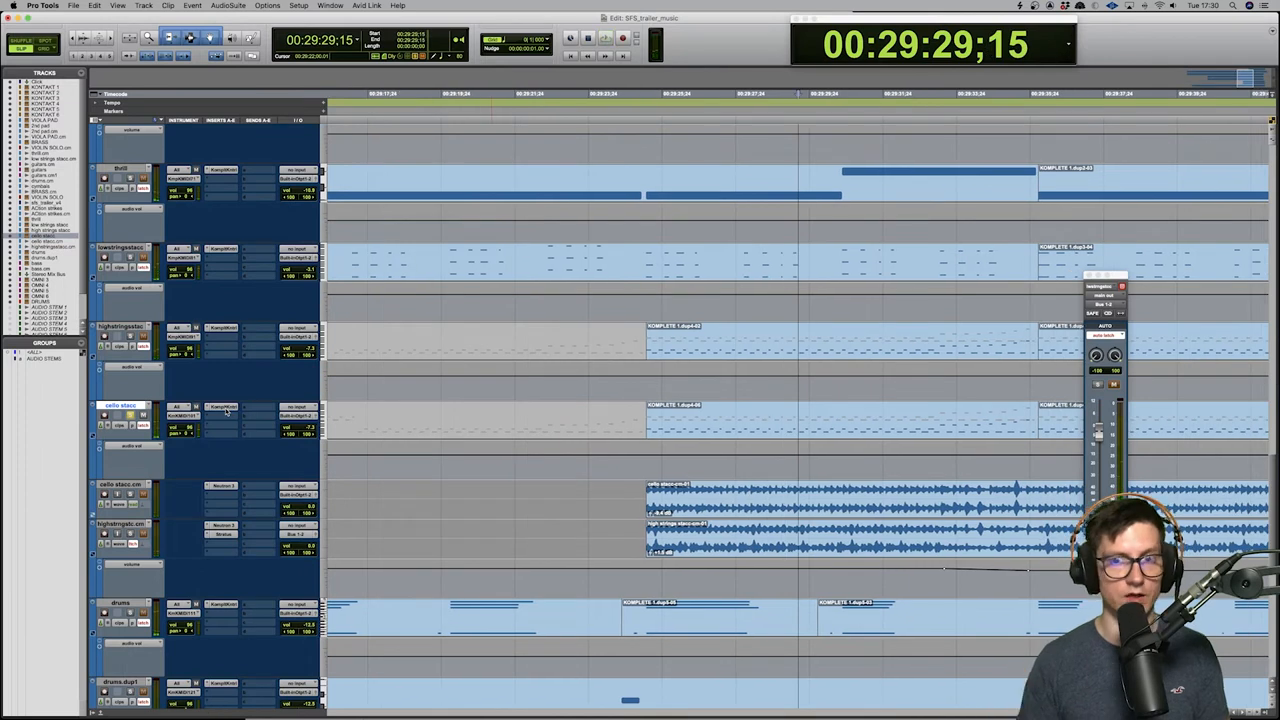
{"action": "scroll", "scroll_direction": "down", "scroll_amount": 3}
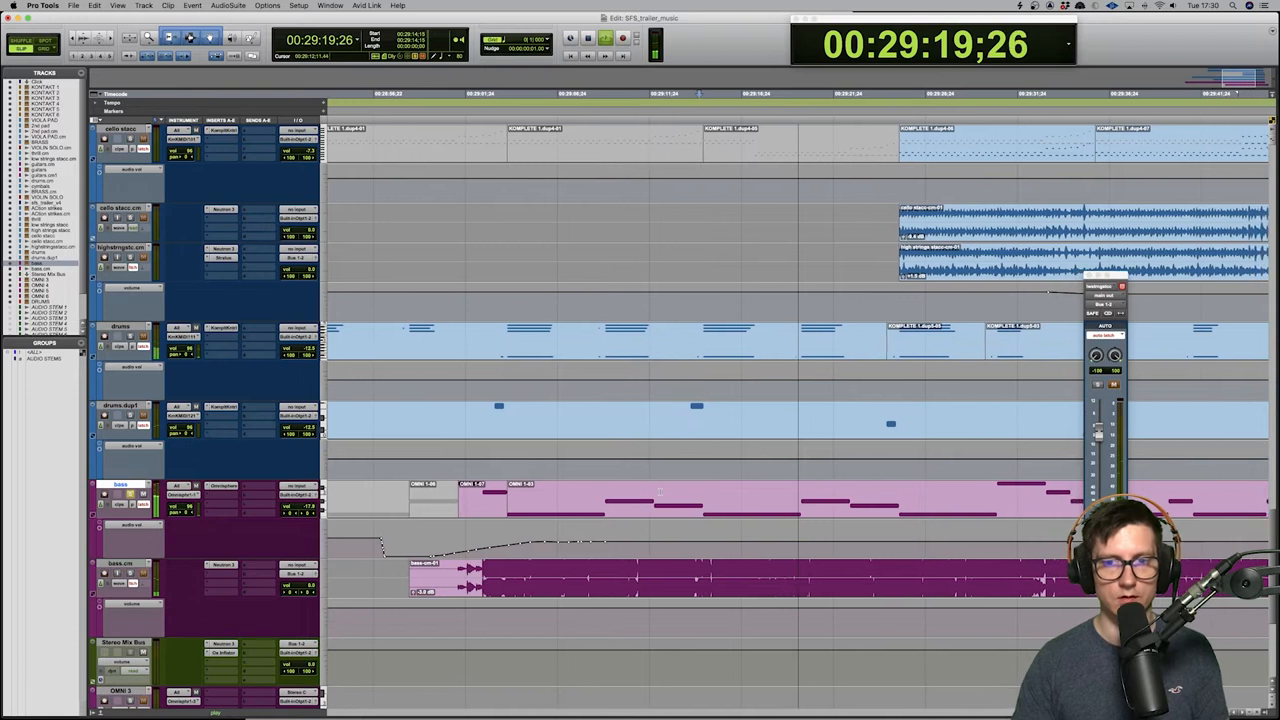
{"action": "scroll", "scroll_direction": "down", "scroll_amount": 3}
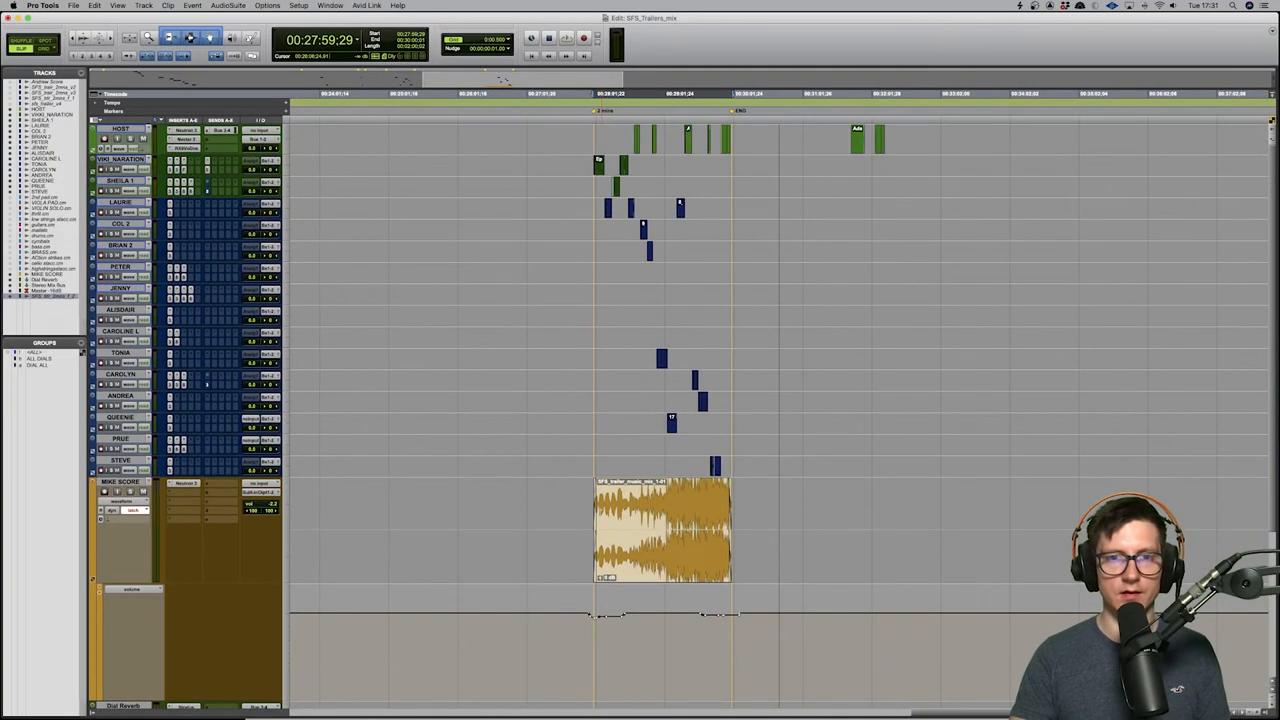
{"action": "mouse_move", "coordinate": [504, 220]}
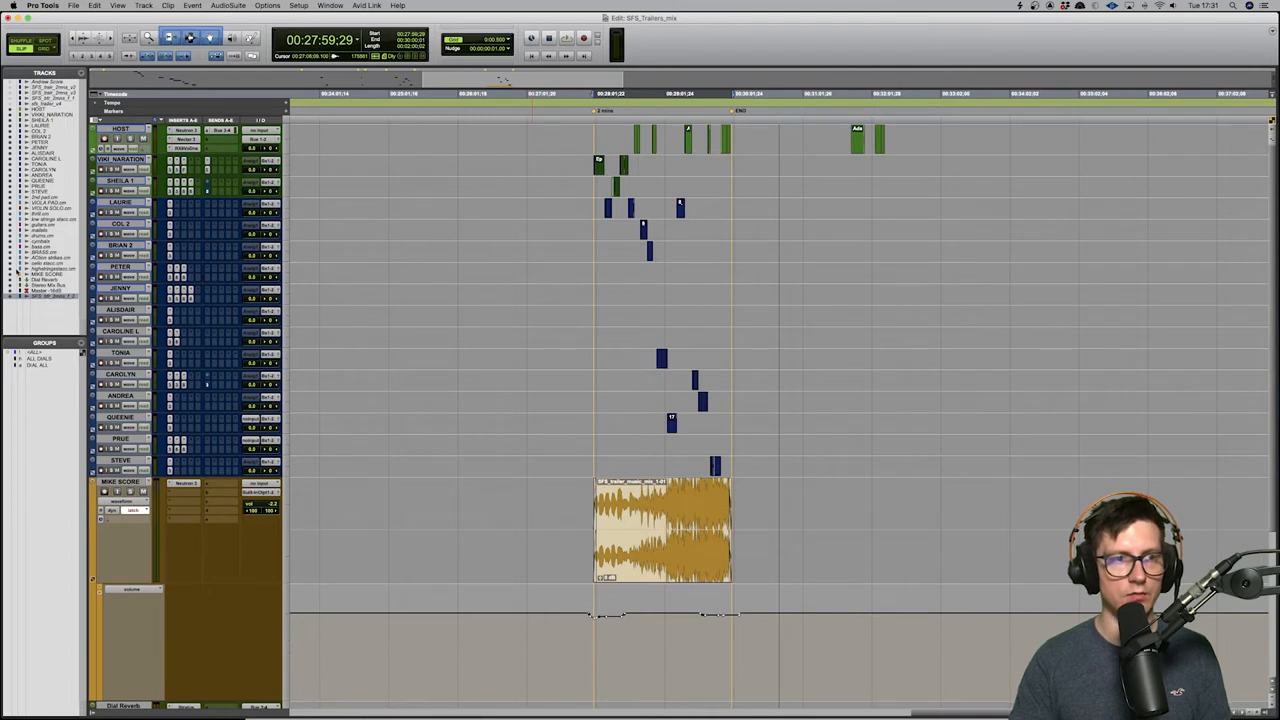
{"action": "scroll", "scroll_direction": "down", "scroll_amount": 3}
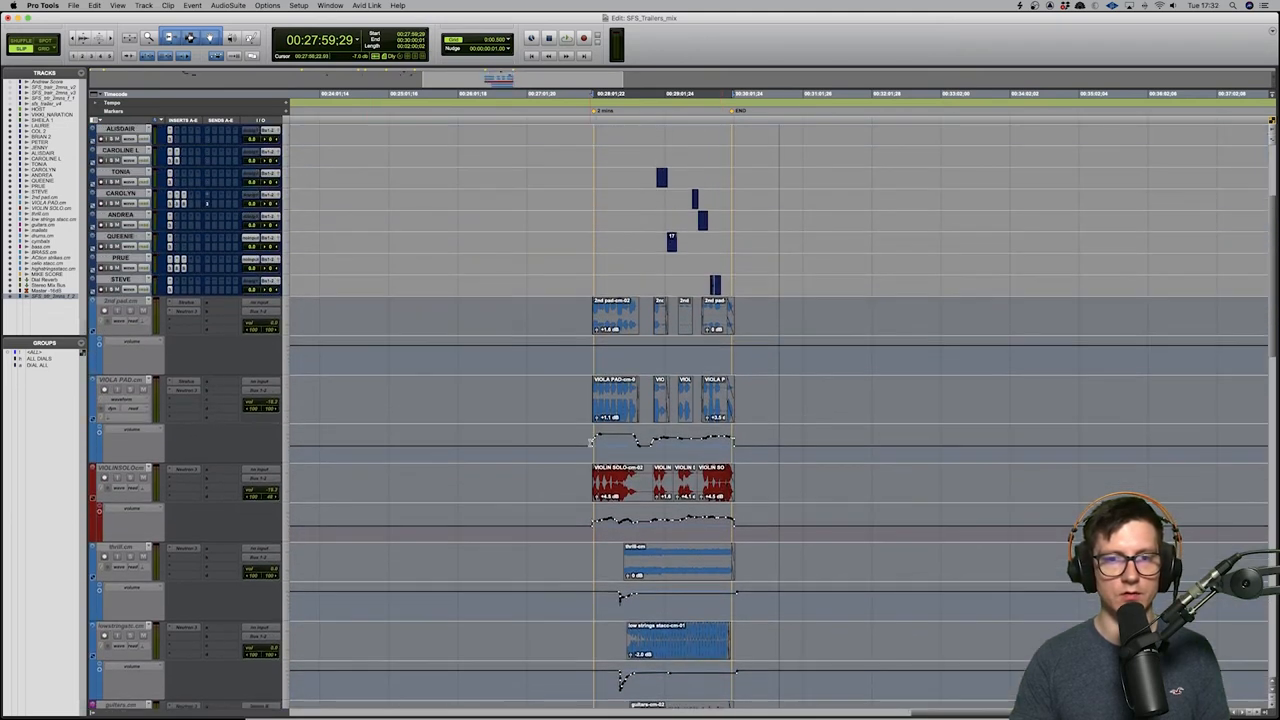
{"action": "scroll", "scroll_direction": "down", "scroll_amount": 3}
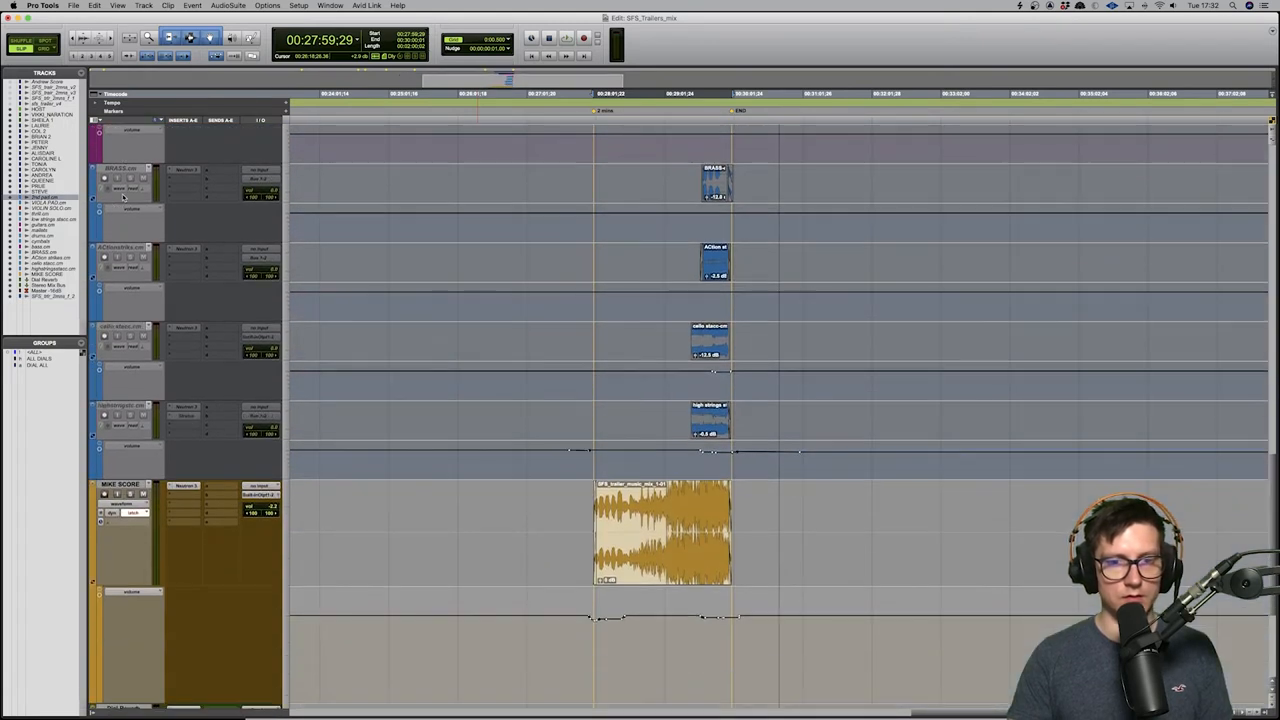
{"action": "right_click", "coordinate": [120, 404]}
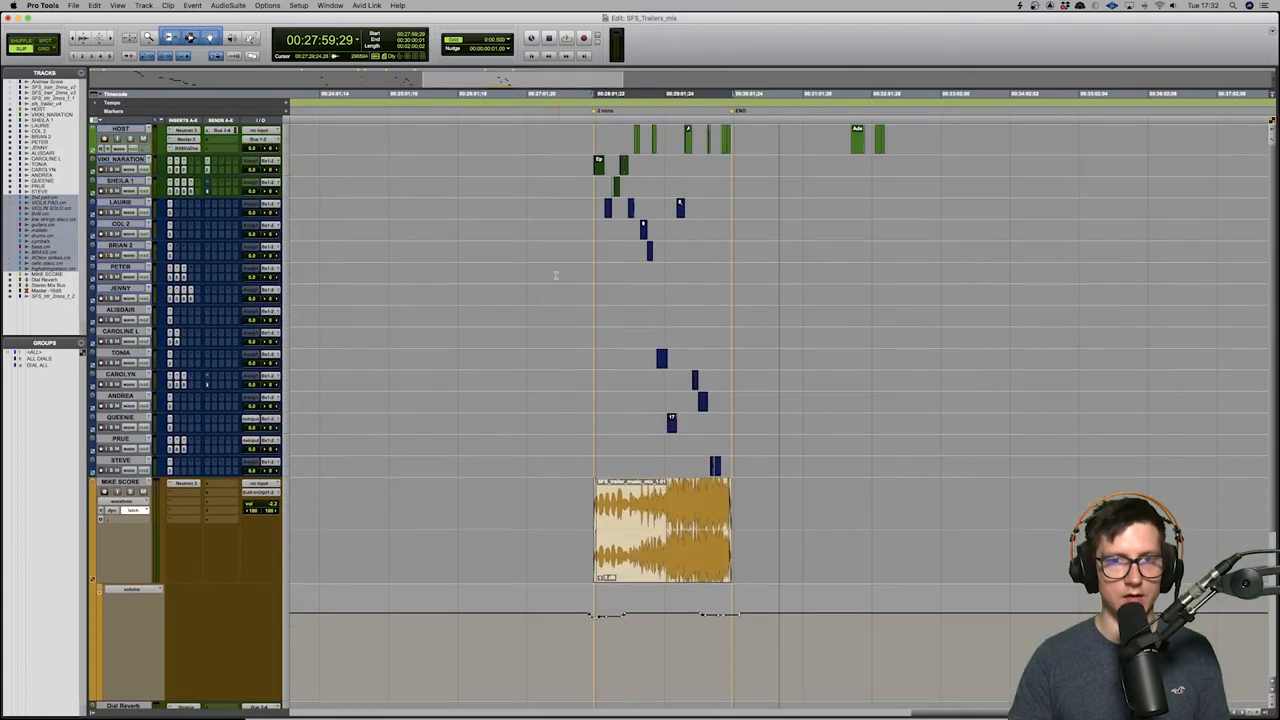
Step: Show the print record tracks with the long mix clip beneath the music score near 28:55
{"action": "scroll", "scroll_direction": "down", "scroll_amount": 3}
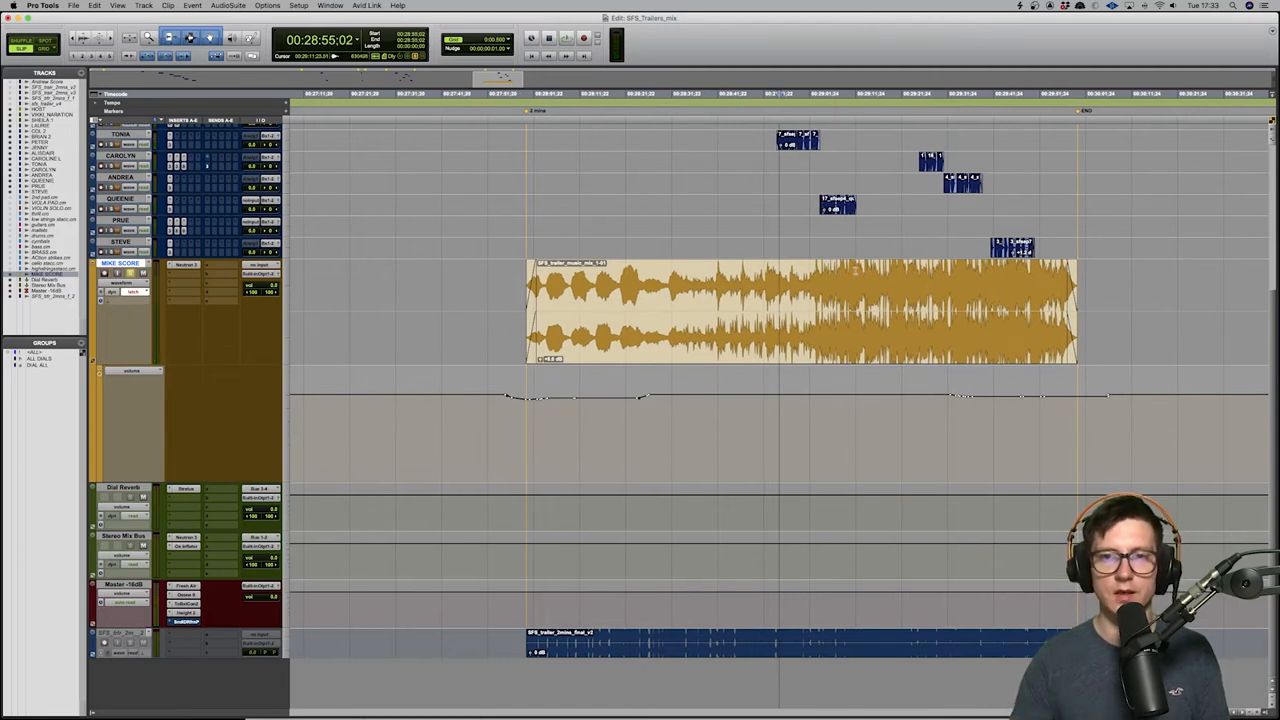
Step: Play the score against the printed mix and bring the full trailer mix clip into view at 27:59
{"action": "left_click", "coordinate": [564, 38]}
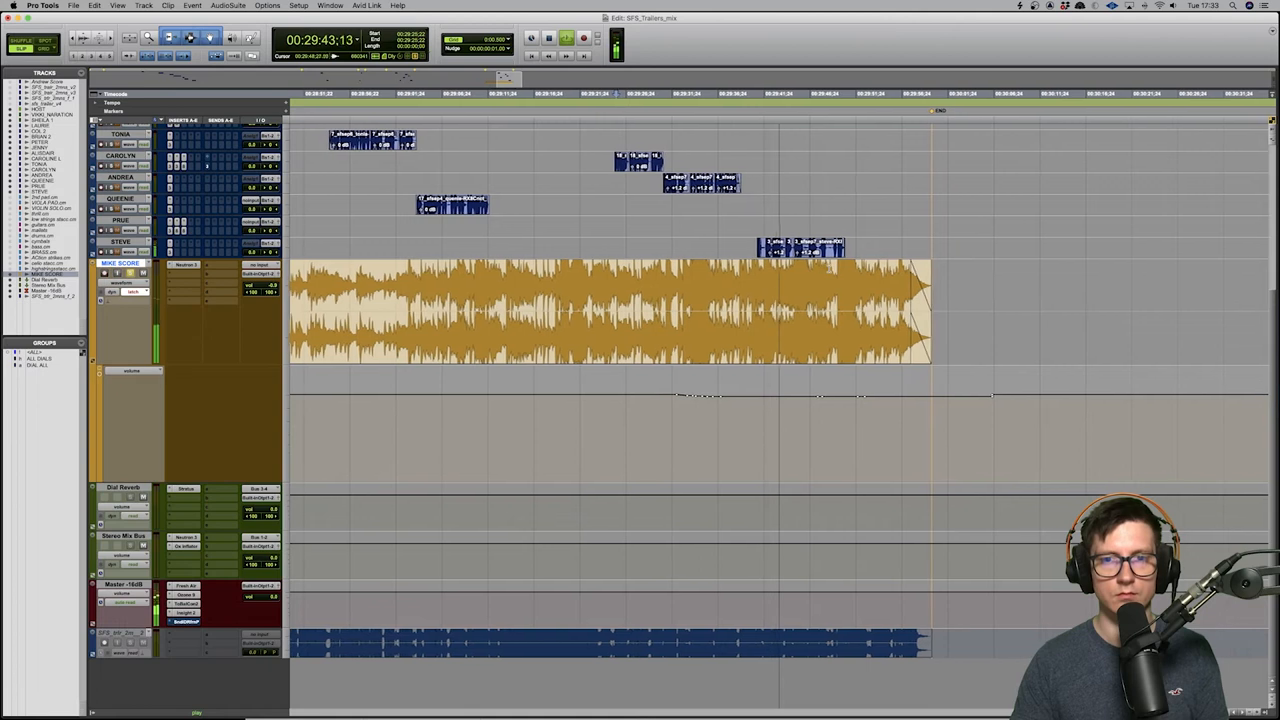
{"action": "scroll", "scroll_direction": "right", "scroll_amount": 3}
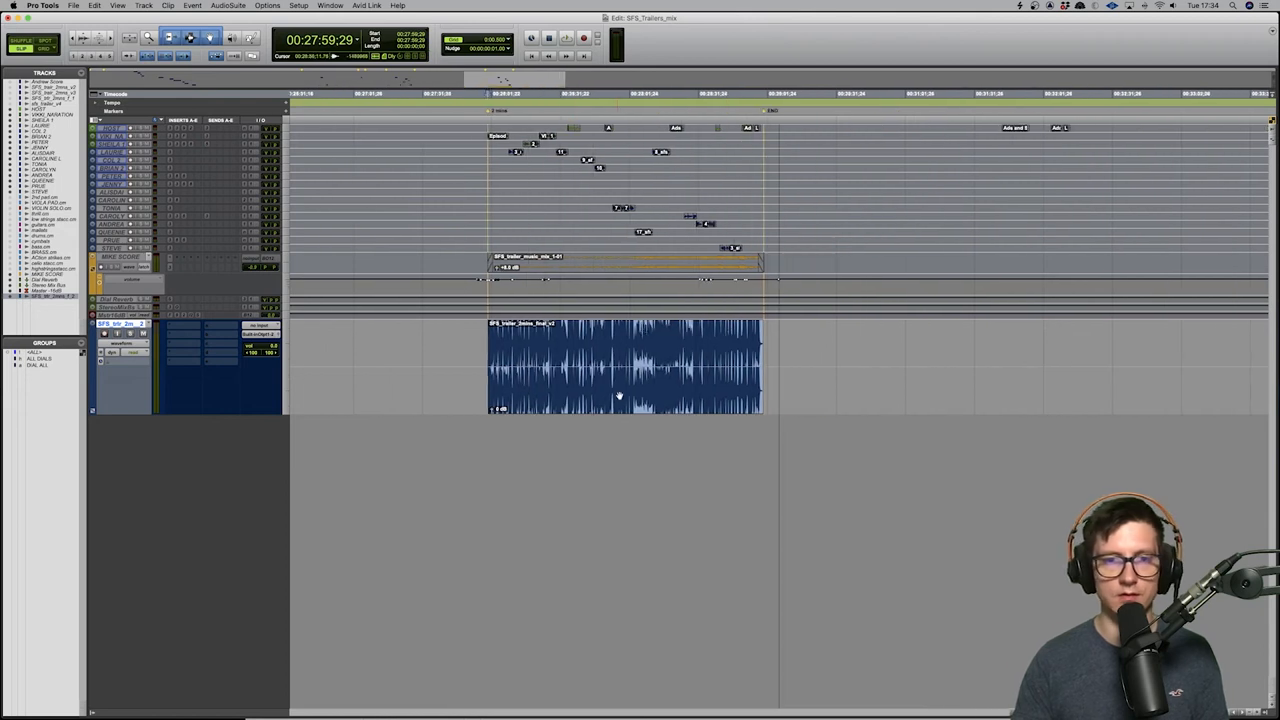
Step: Start the full trailer mix playing from its beginning with the video window showing
{"action": "scroll", "scroll_direction": "right", "scroll_amount": 3}
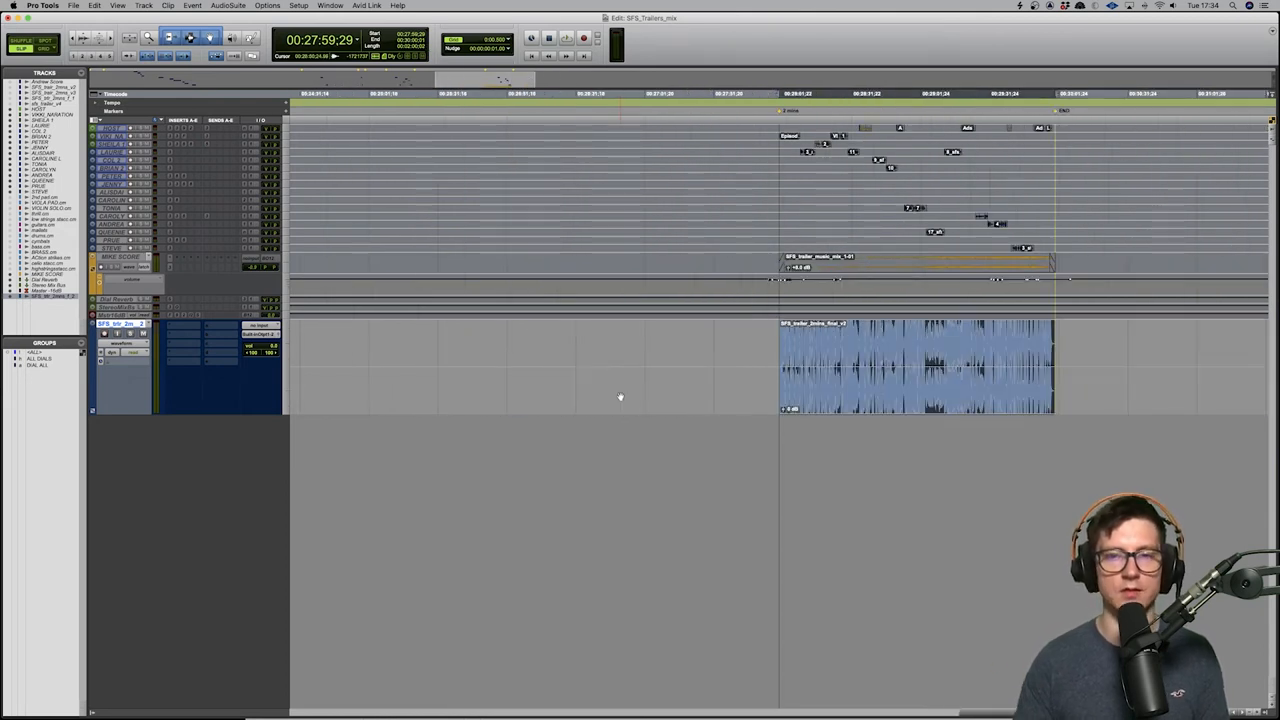
{"action": "left_click", "coordinate": [564, 38]}
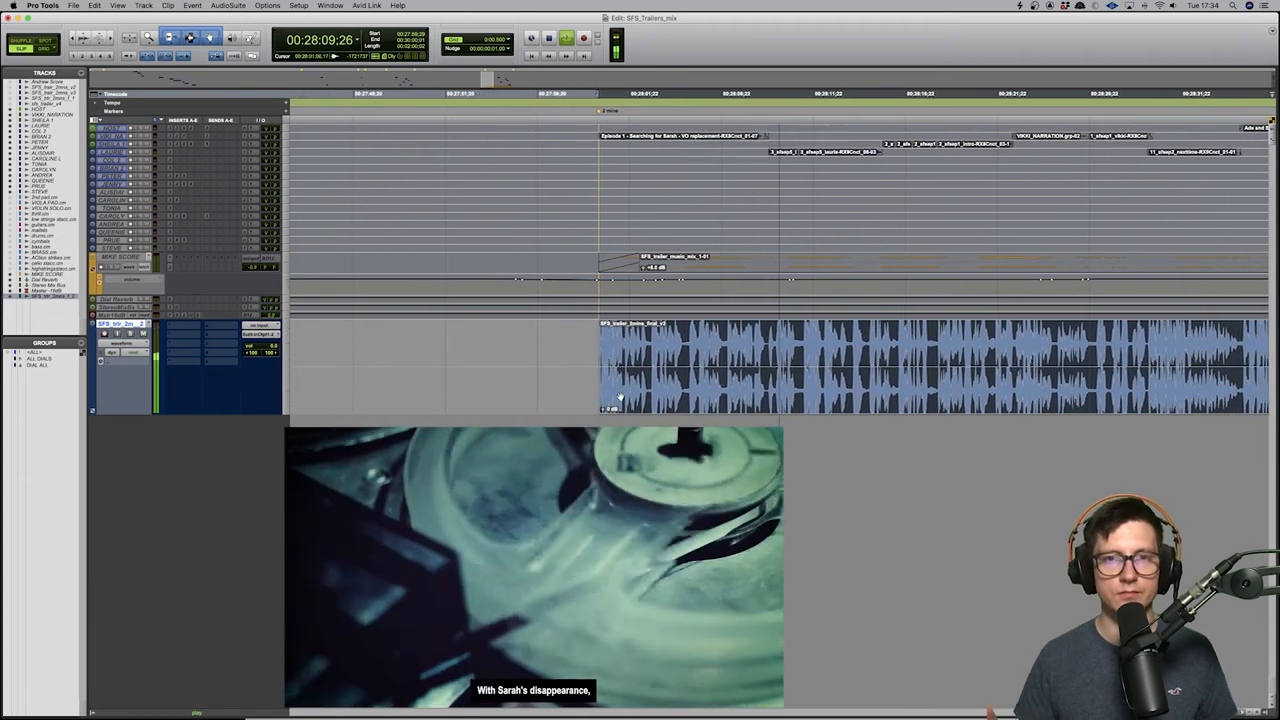
{"action": "key", "text": "space"}
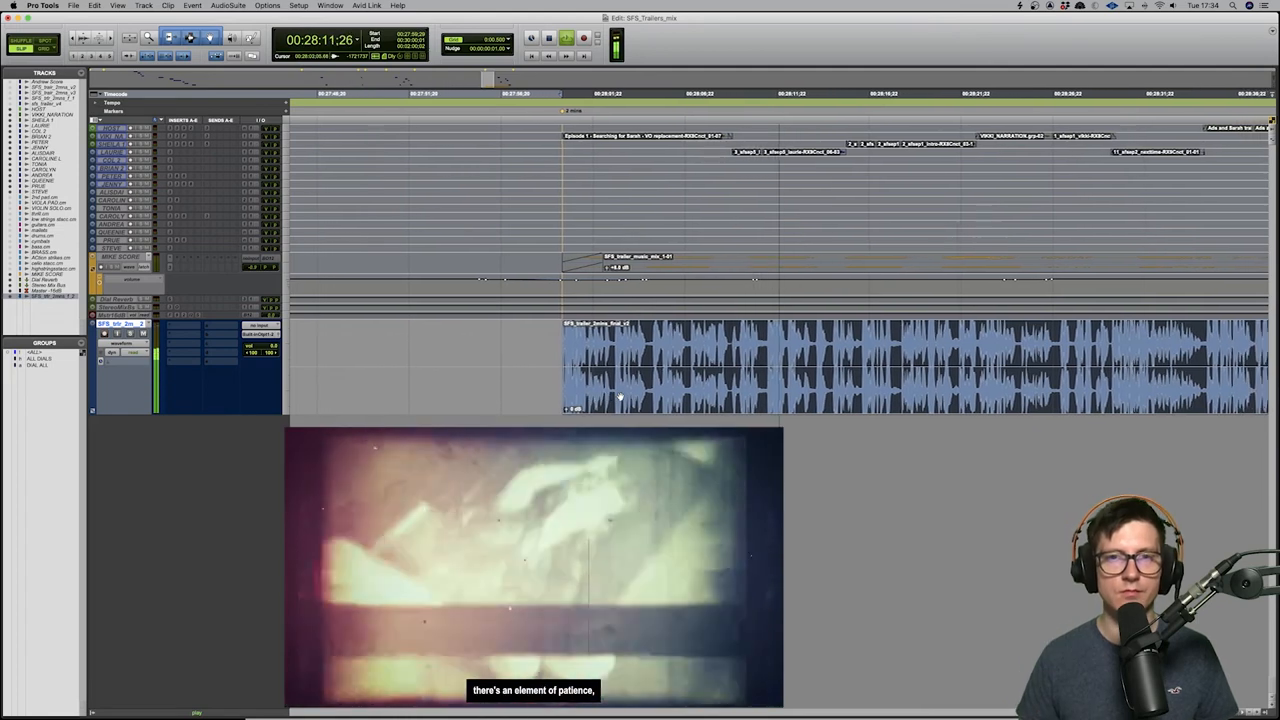
{"action": "key", "text": "space"}
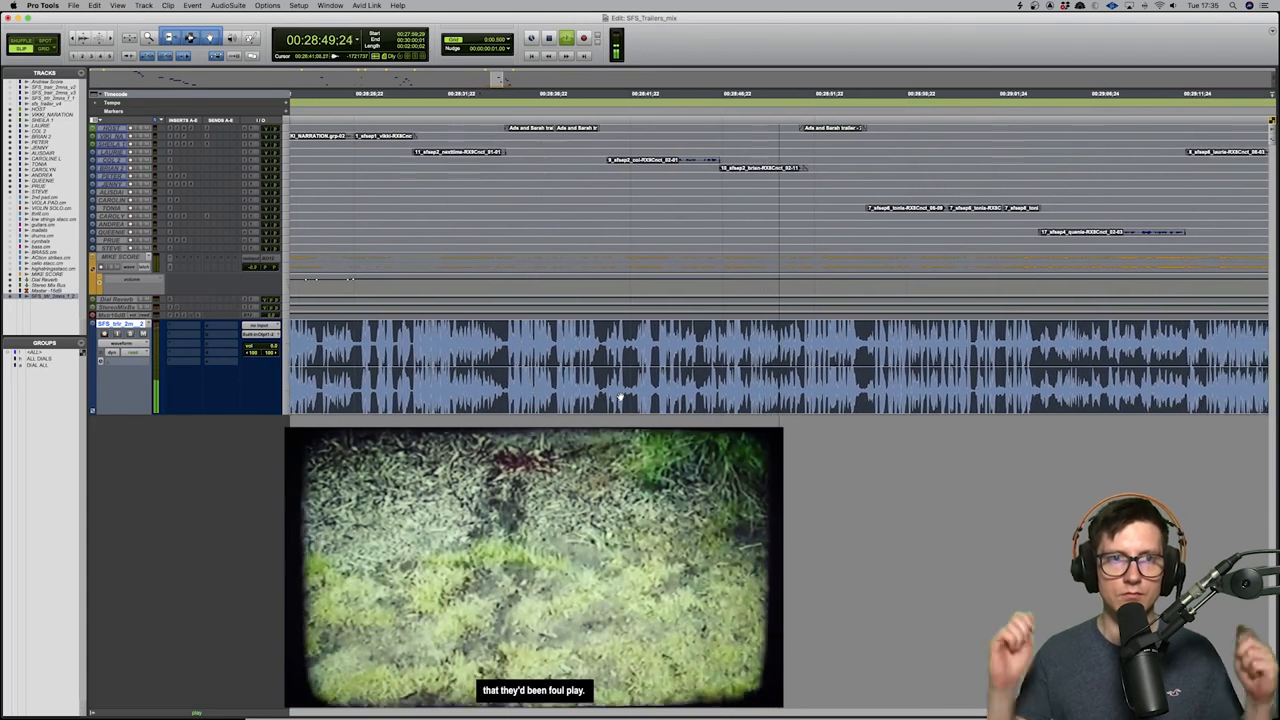
Step: Continue playing the trailer with its footage through to about 29:21
{"action": "key", "text": "space"}
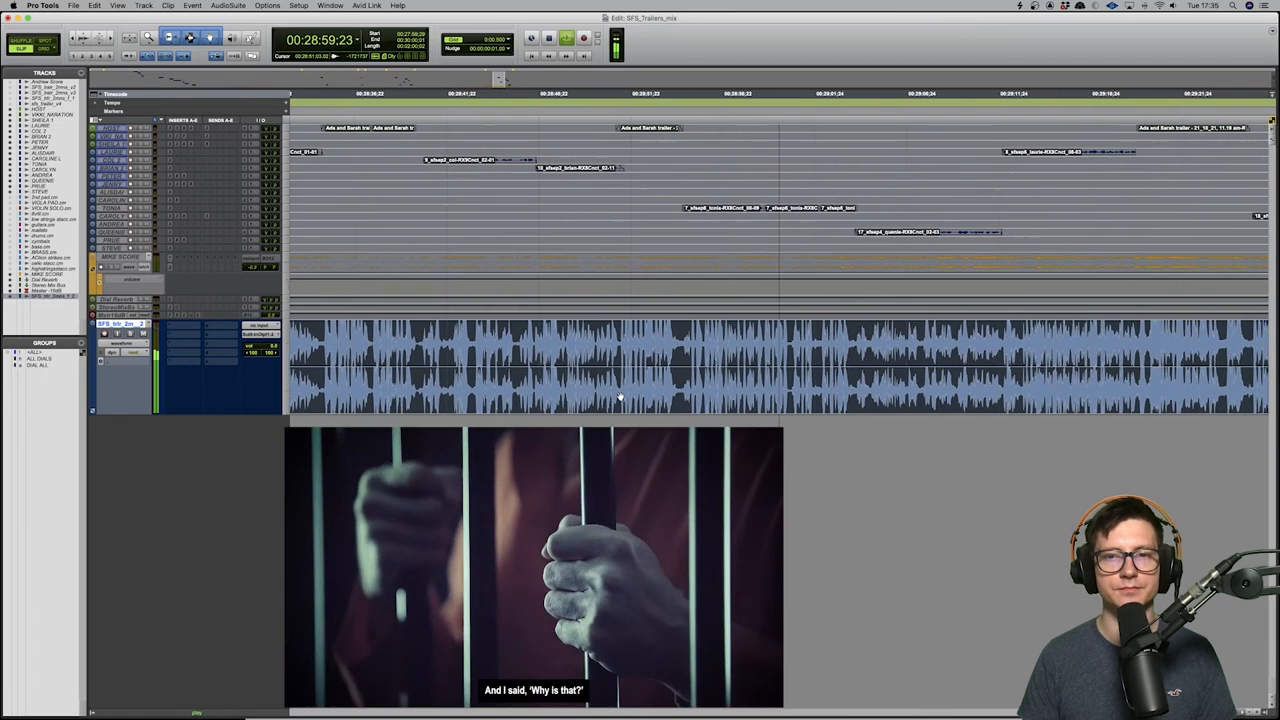
{"action": "key", "text": "space"}
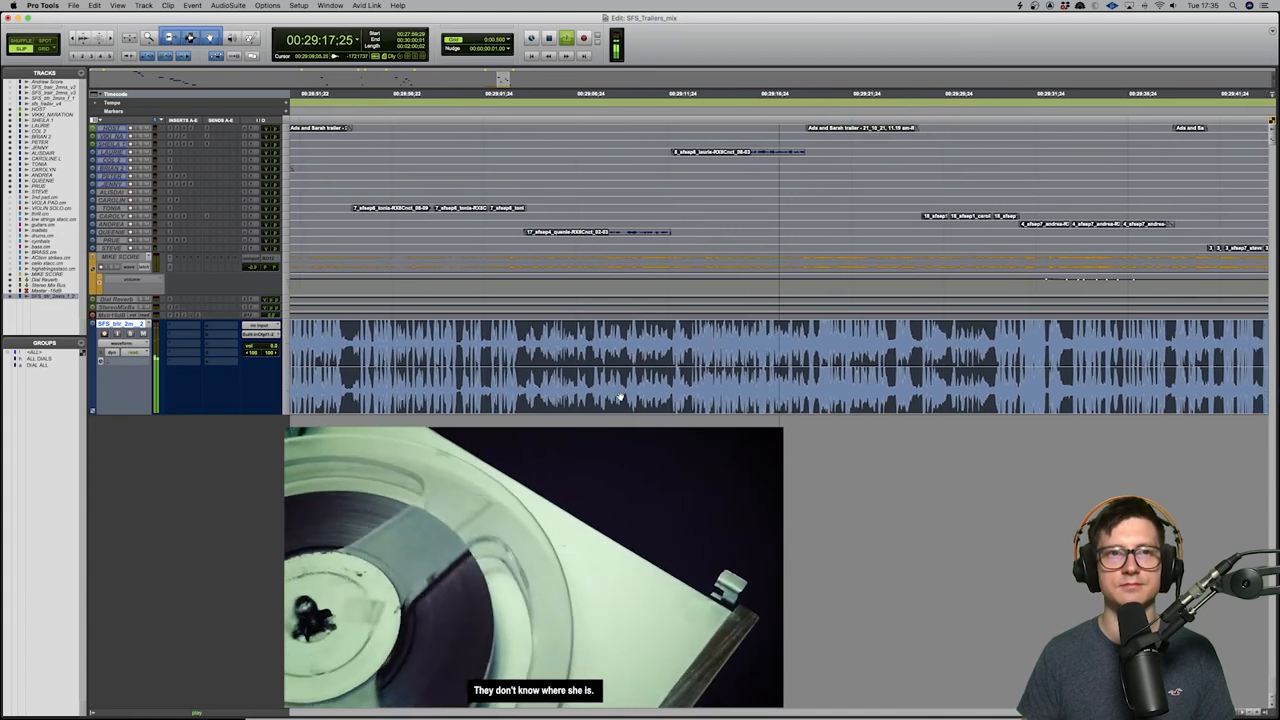
{"action": "key", "text": "space"}
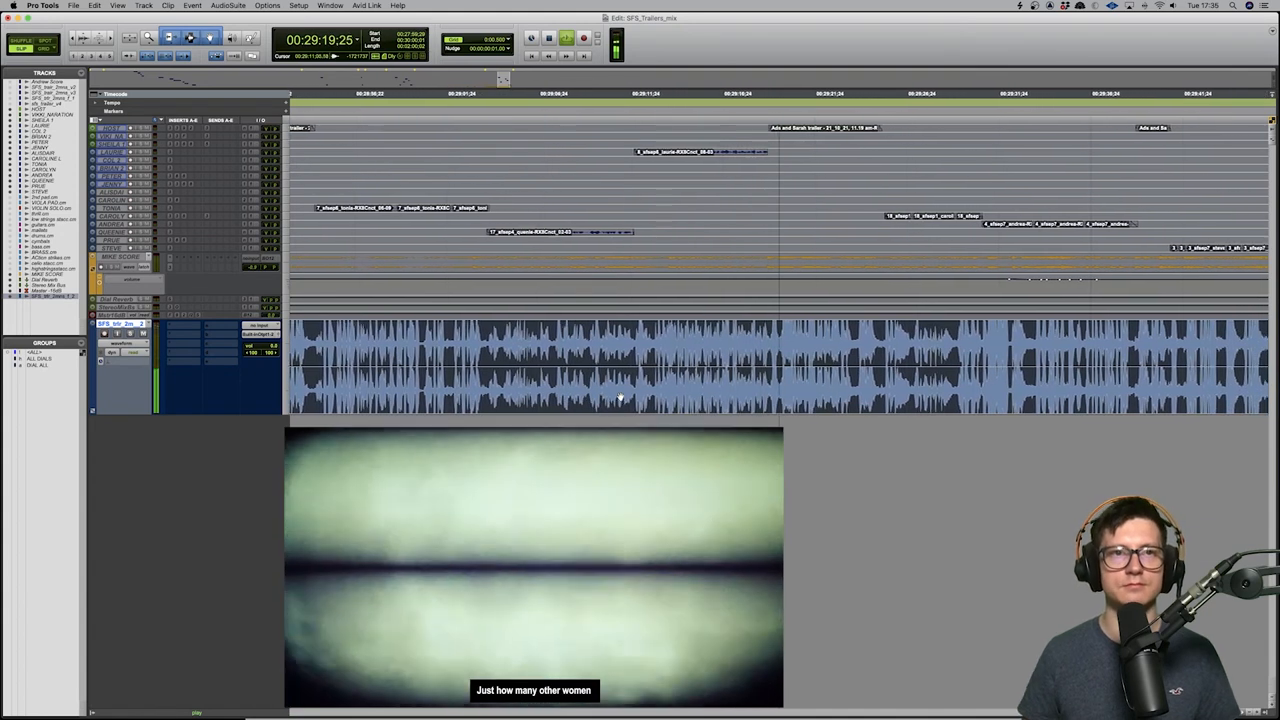
{"action": "key", "text": "space"}
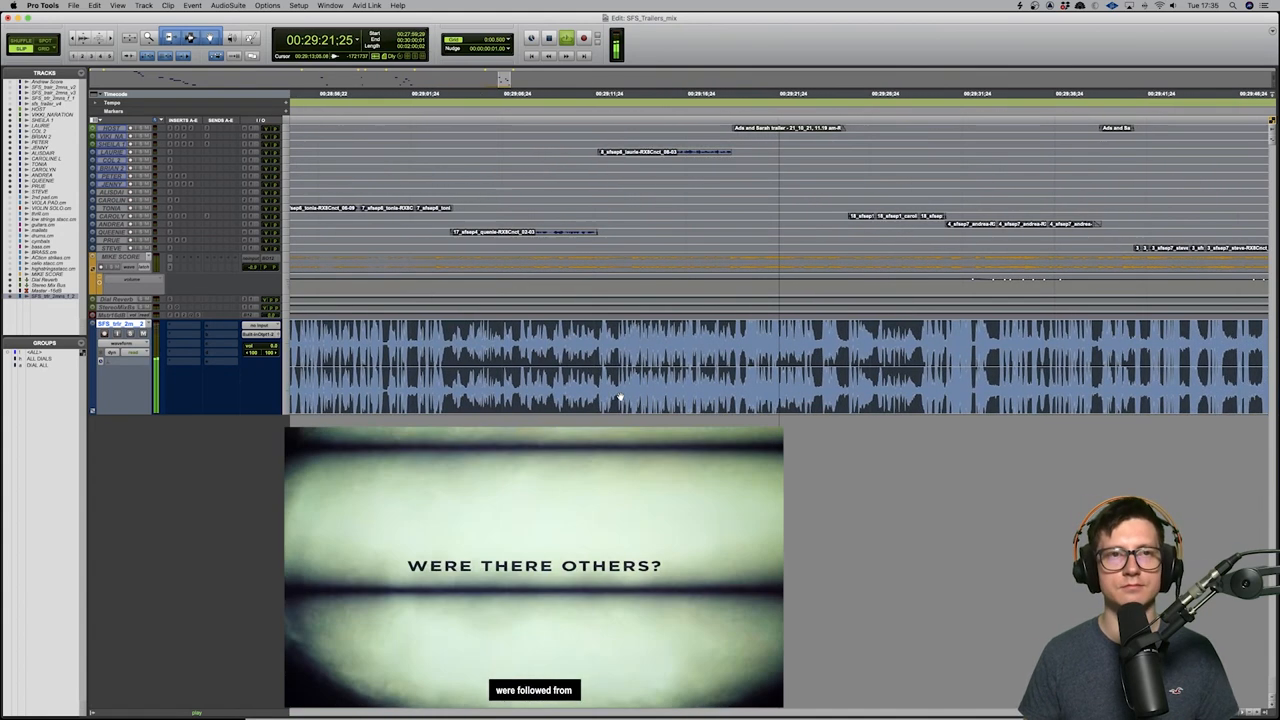